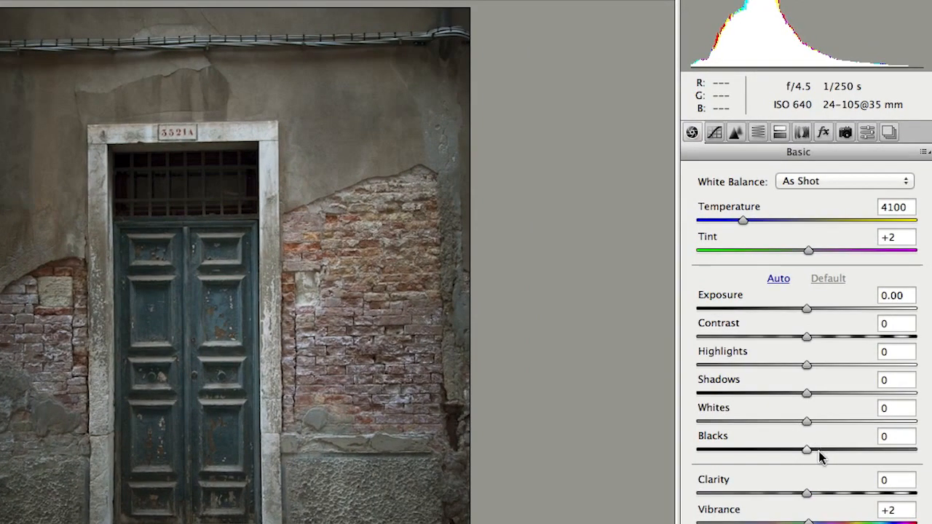
Set Blacks -16, Whites +31, Highlights -42 and Shadows +41 on the door photo
drag(807, 449, 789, 448)
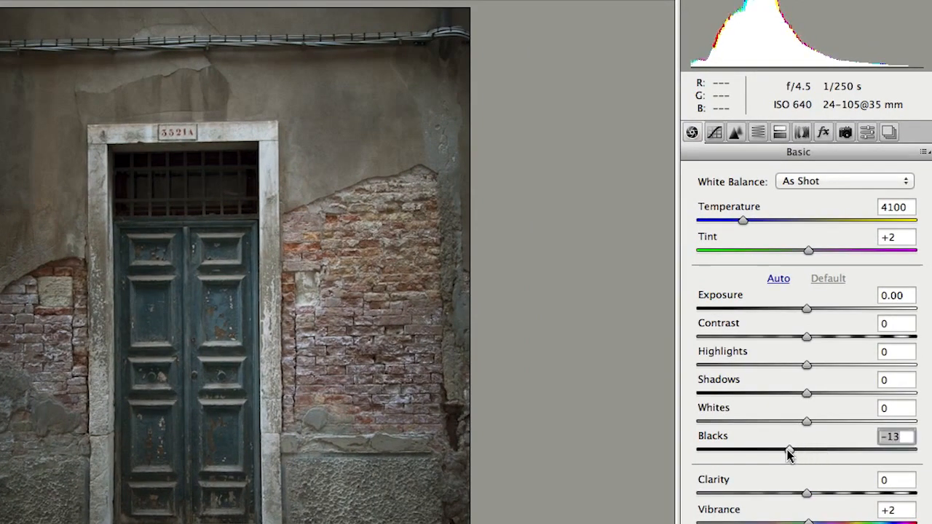
drag(806, 422, 841, 423)
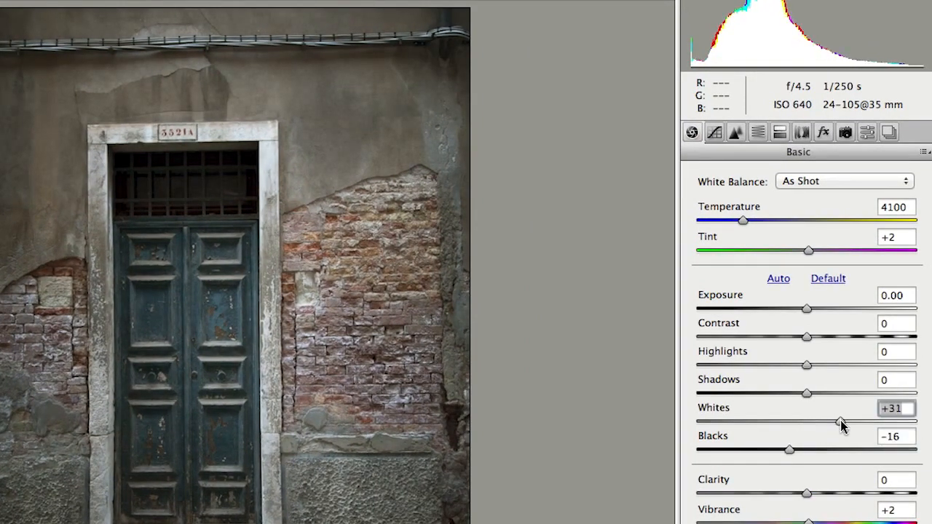
drag(806, 364, 760, 364)
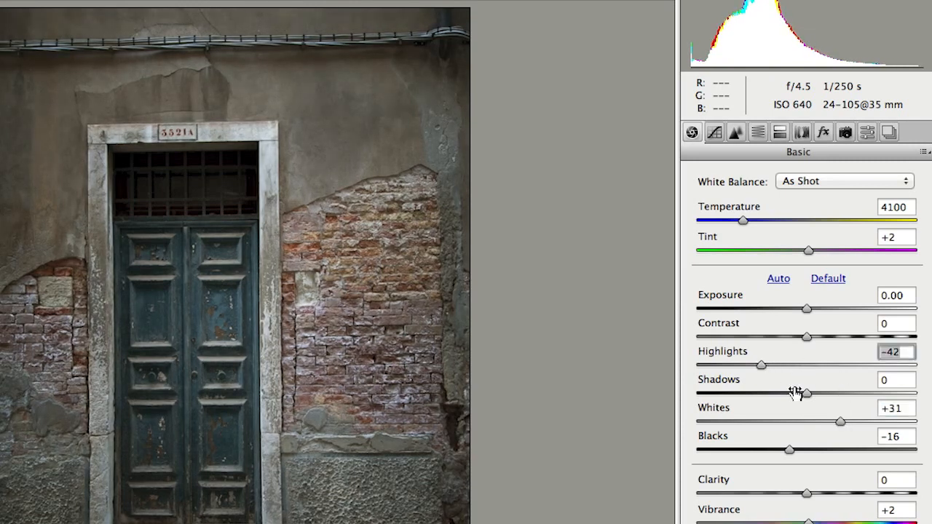
drag(807, 393, 856, 393)
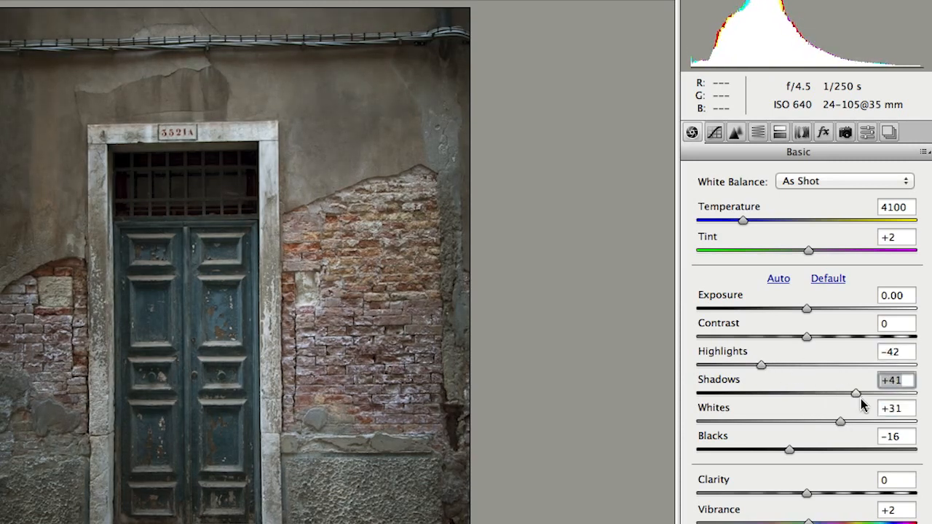
drag(856, 393, 894, 393)
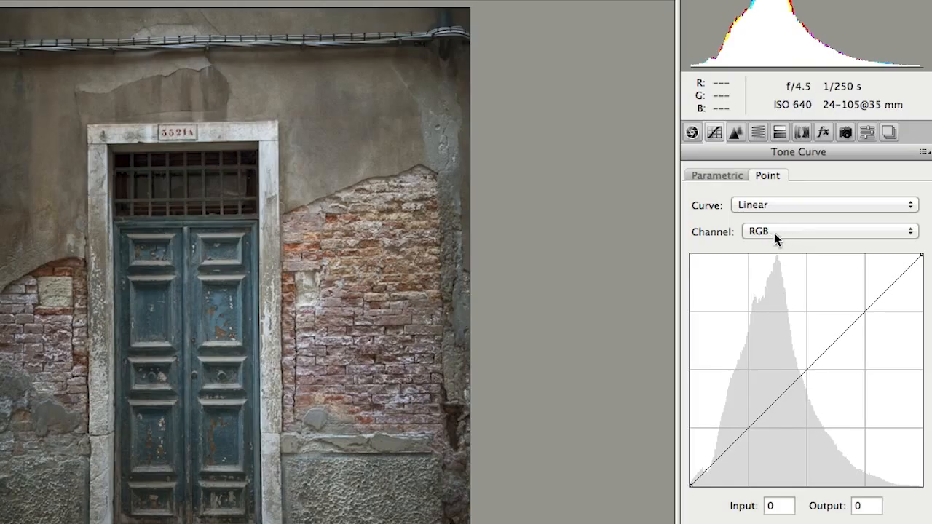
Switch the point curve to the Blue channel and lower its upper point to warm the photo
click(829, 230)
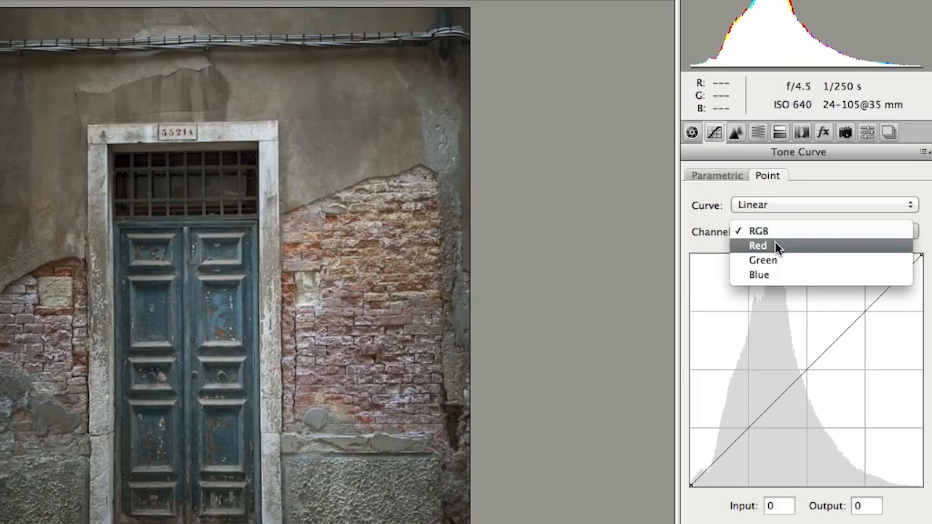
click(759, 274)
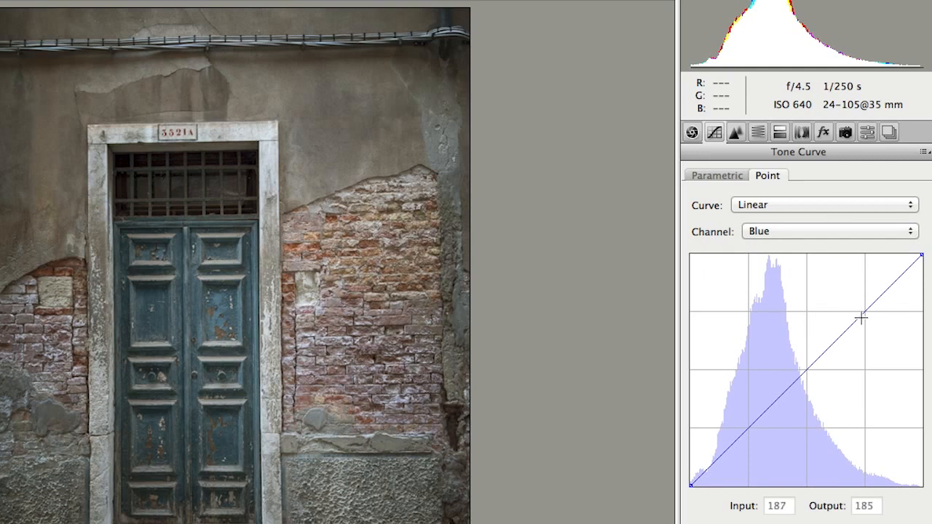
drag(862, 317, 862, 329)
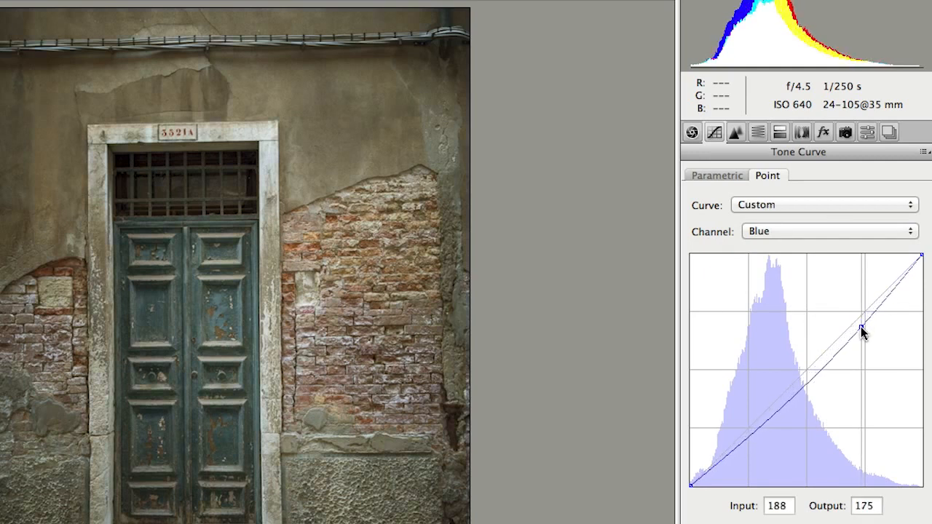
drag(860, 330, 861, 332)
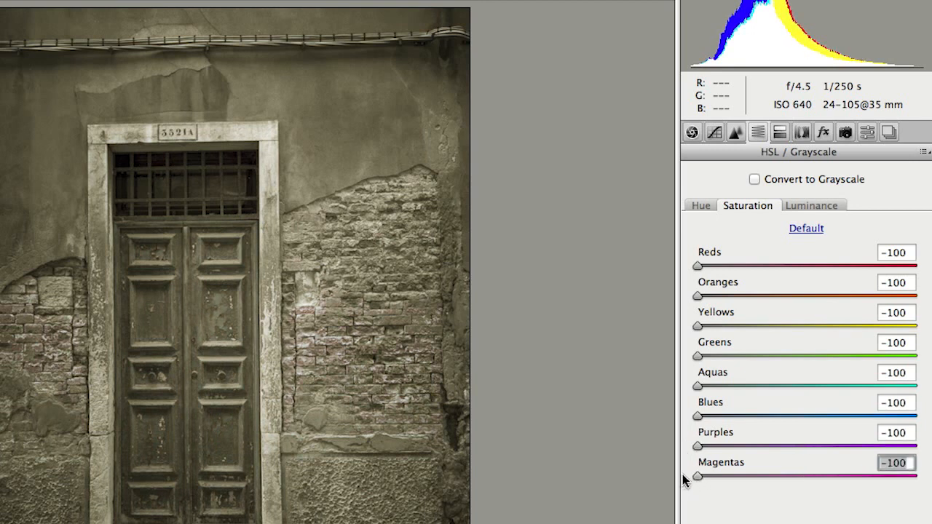
mouse_move(786, 177)
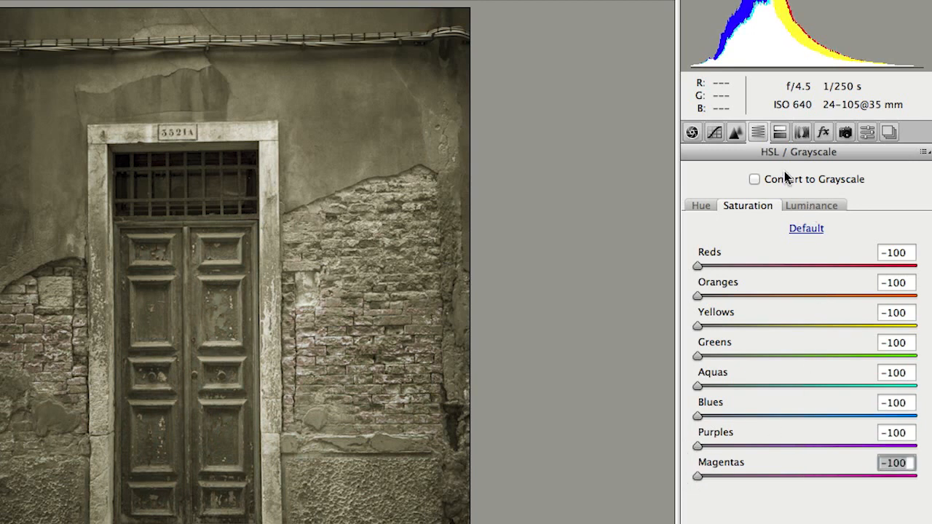
Raise the dark end and adjust the upper point of the blue channel curve
click(714, 131)
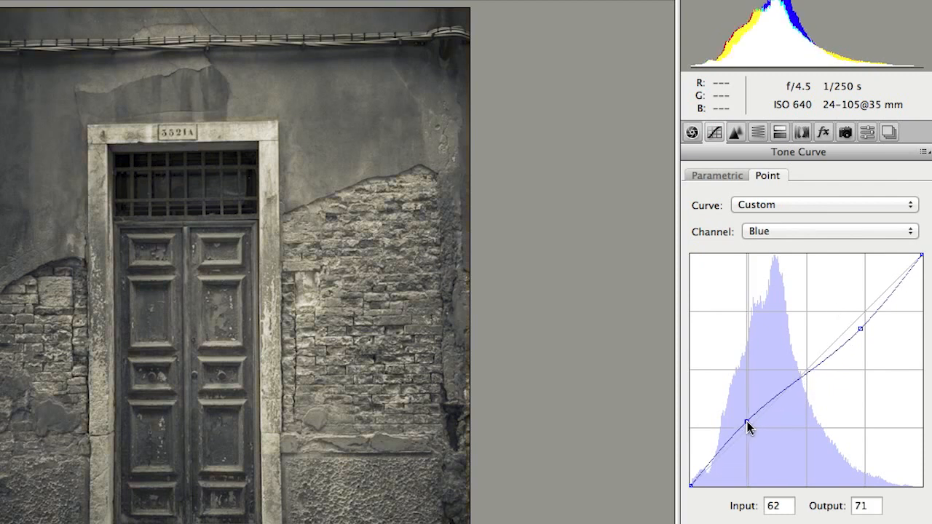
drag(750, 428, 748, 421)
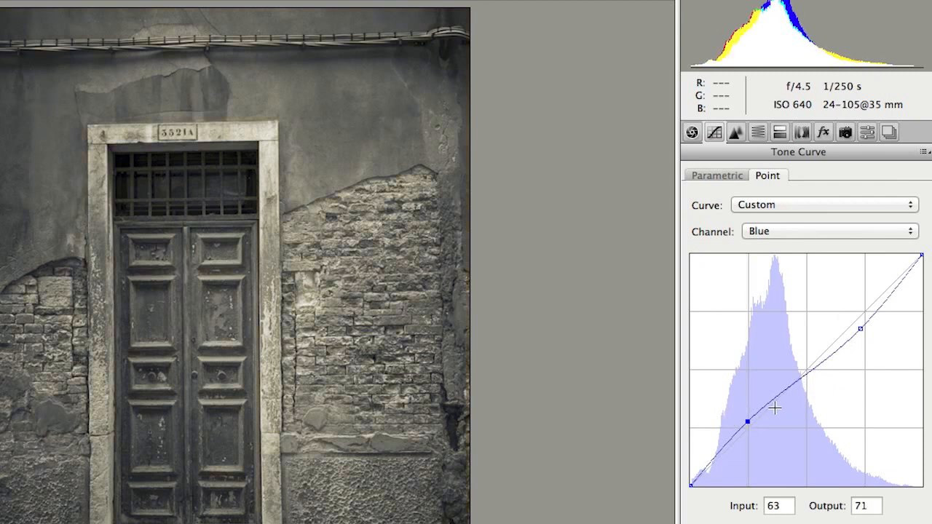
drag(859, 329, 868, 326)
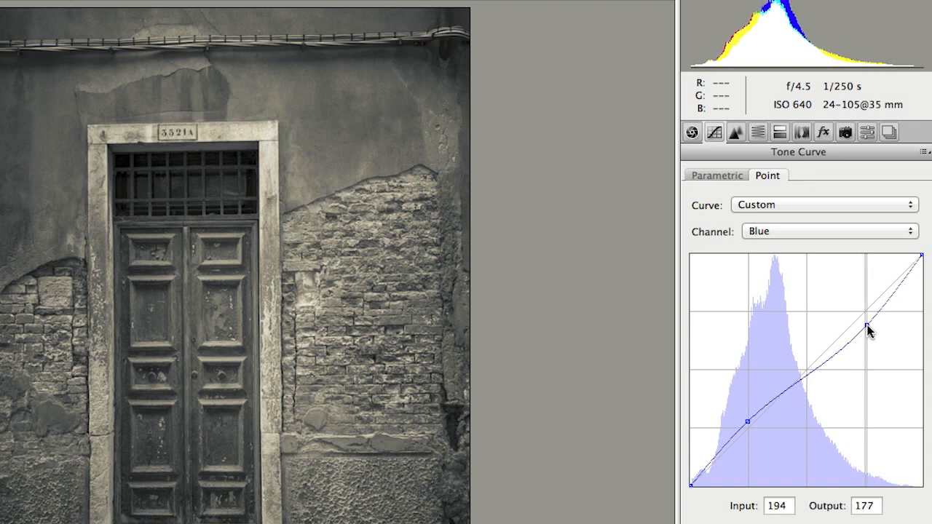
Lower the dark end and raise the upper part of the green curve for a warm sepia tint
click(829, 230)
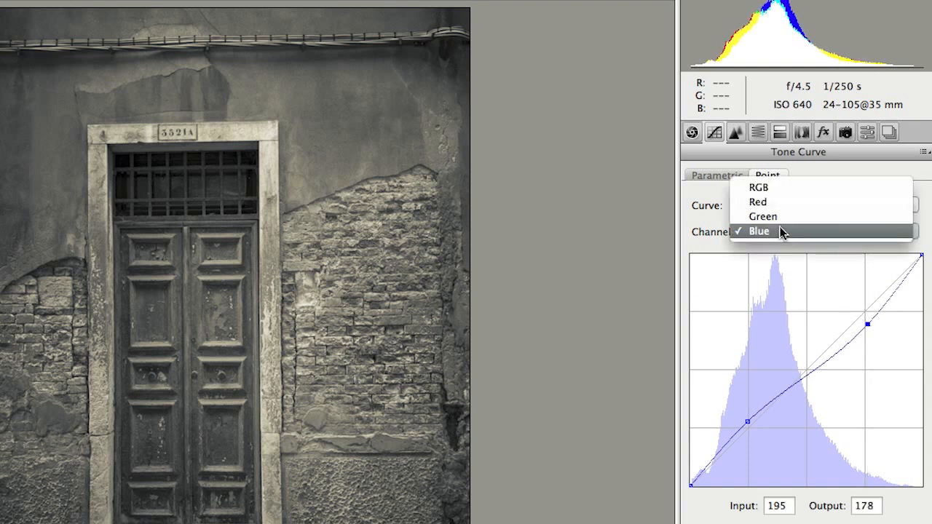
click(759, 201)
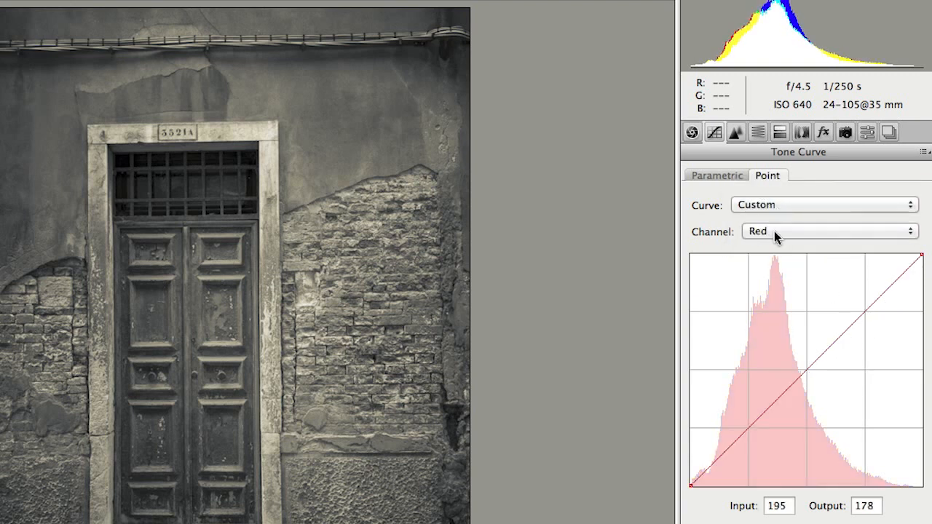
click(829, 230)
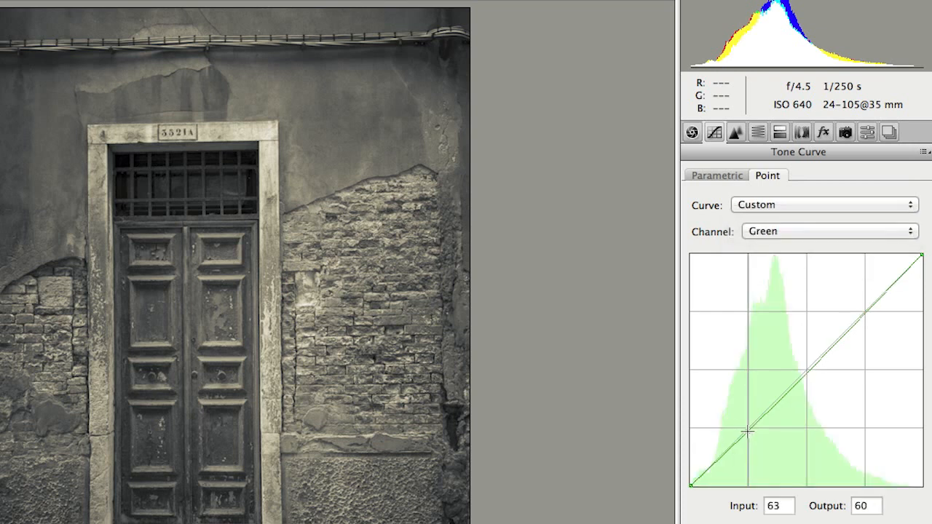
drag(746, 431, 751, 439)
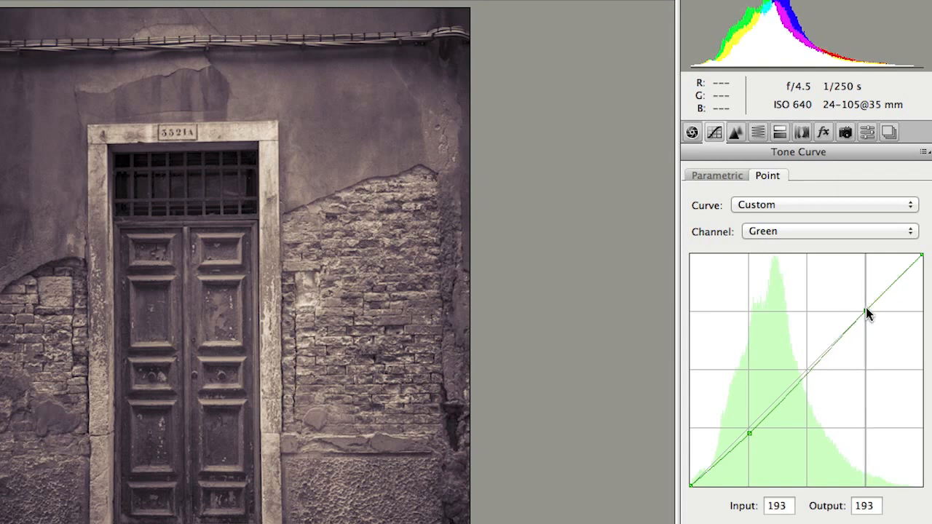
drag(868, 311, 865, 301)
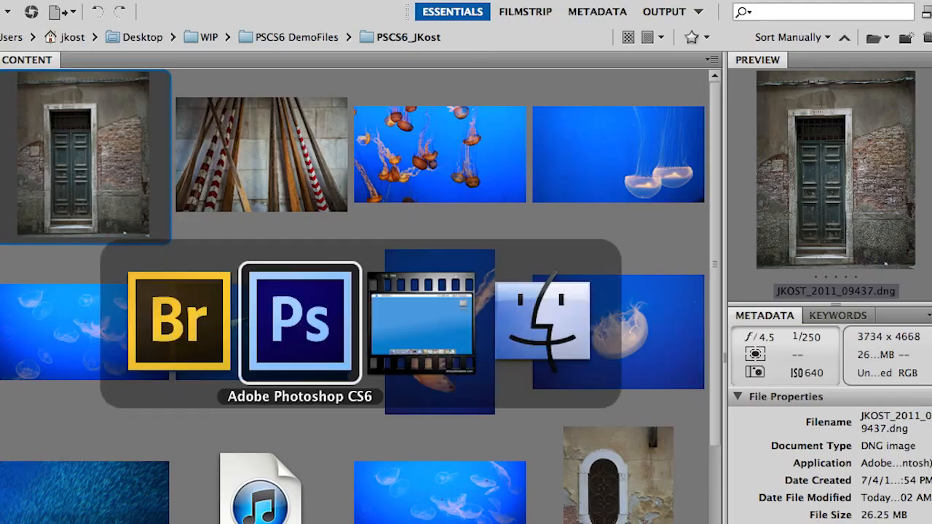
Switch from Bridge to Photoshop CS6 via the application switcher
click(300, 323)
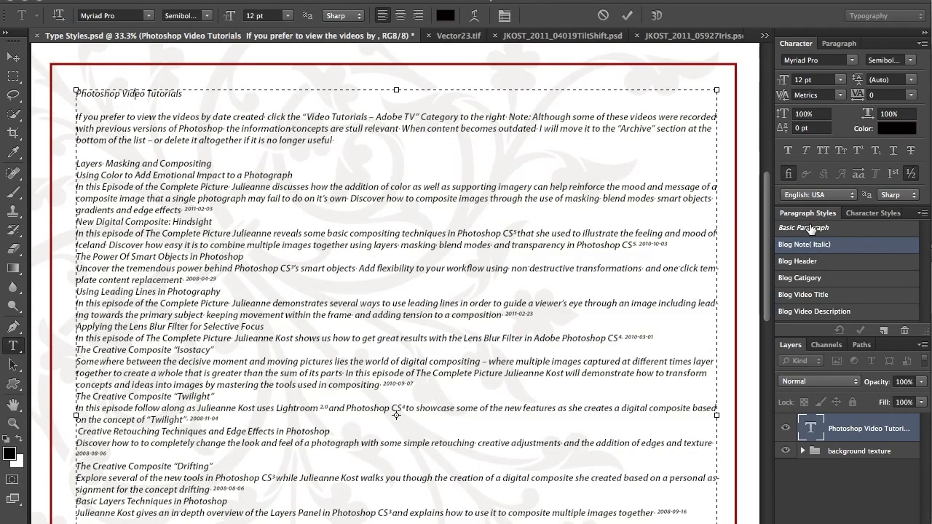
mouse_move(821, 231)
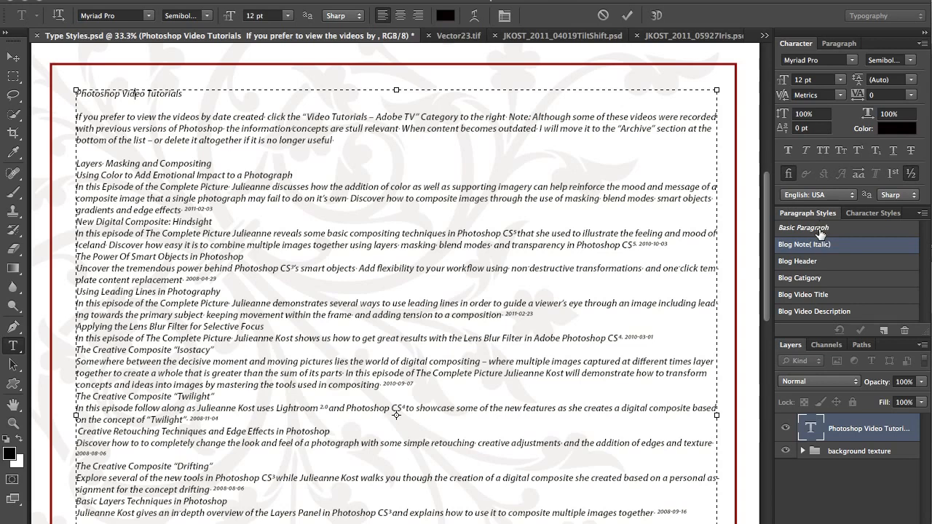
mouse_move(816, 239)
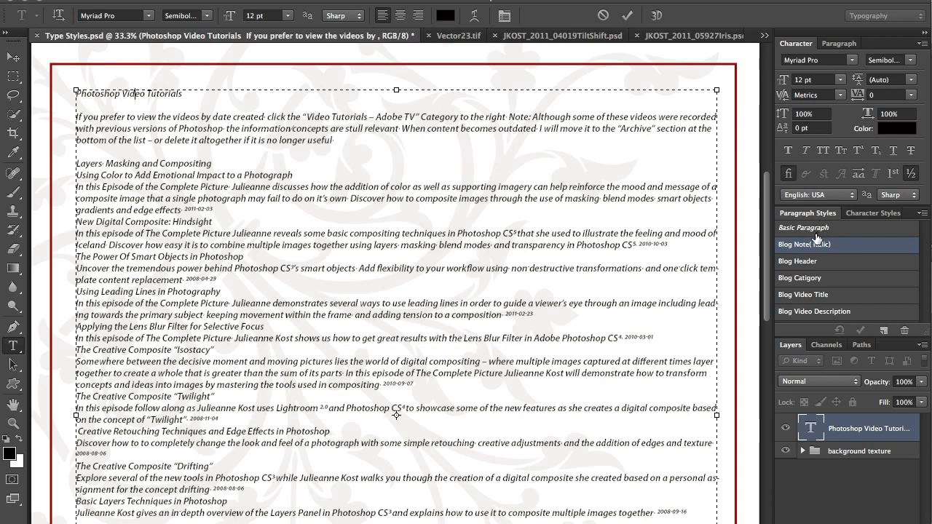
Apply the Blog Header paragraph style to the Photoshop Video Tutorials title
click(798, 260)
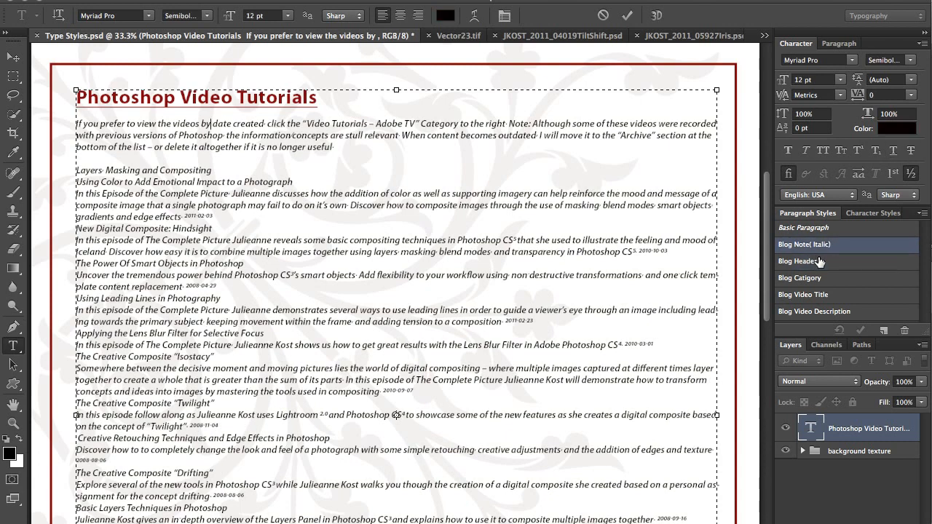
mouse_move(814, 251)
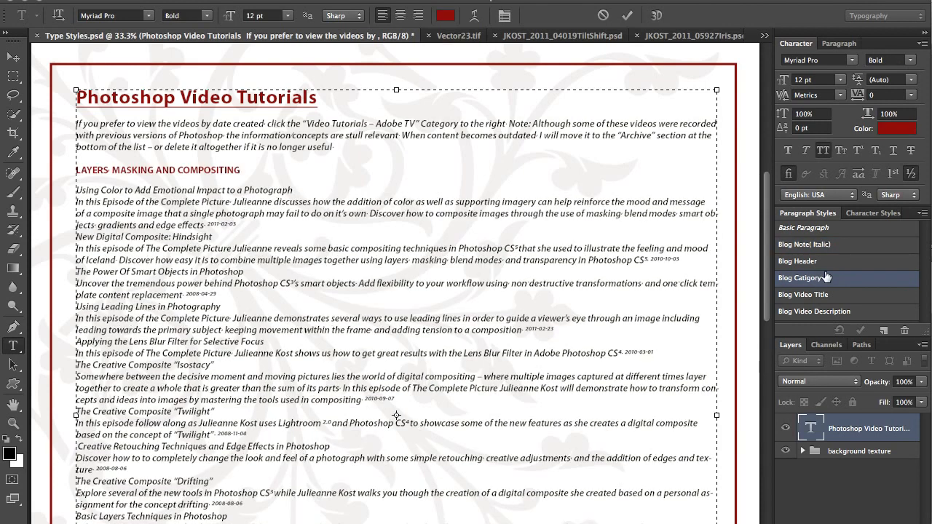
Review the Blog Catigory style's advanced character, OpenType and indent settings
double_click(798, 277)
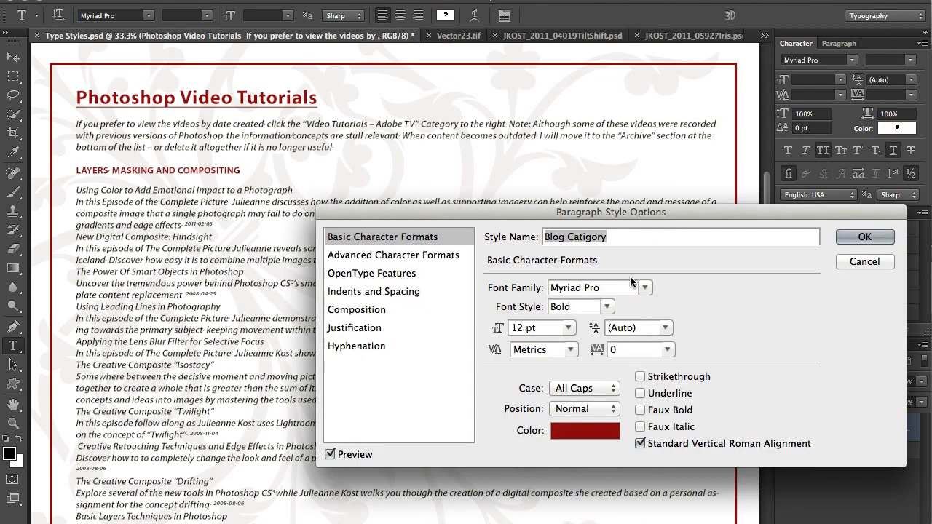
mouse_move(407, 259)
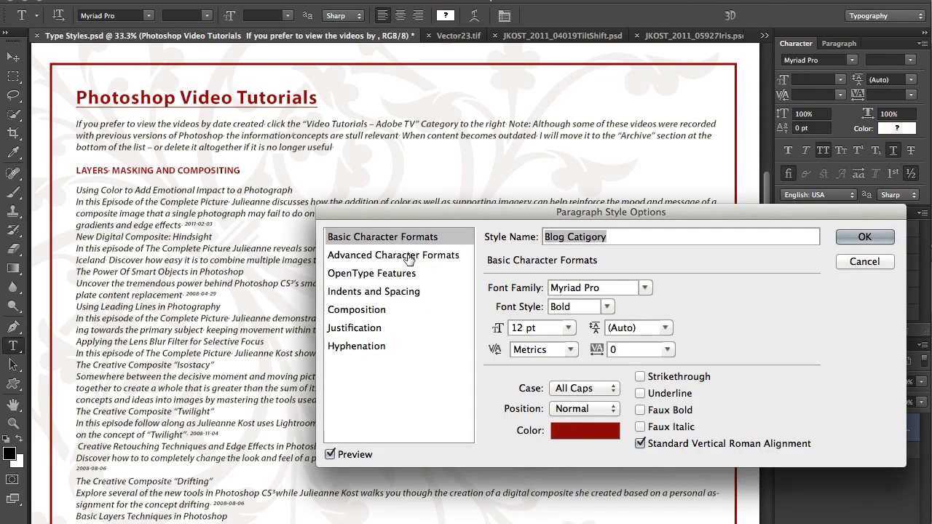
click(408, 255)
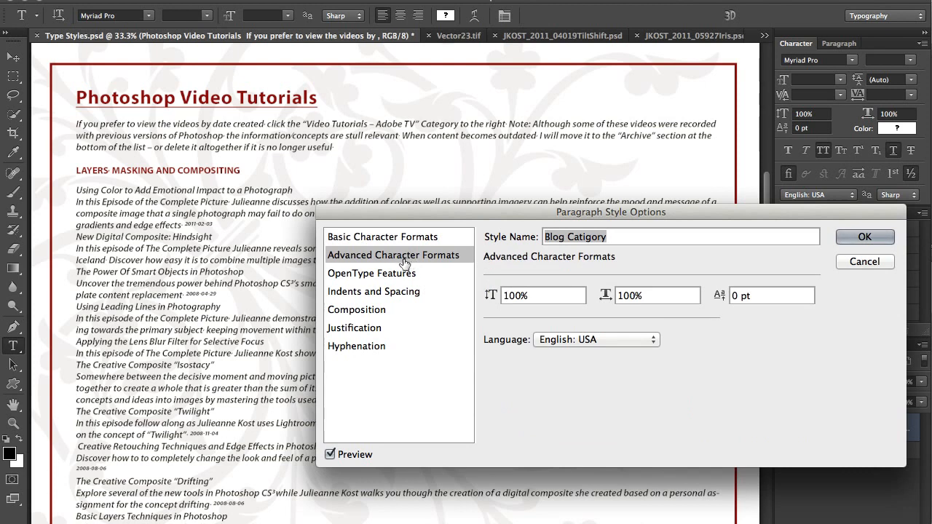
click(371, 274)
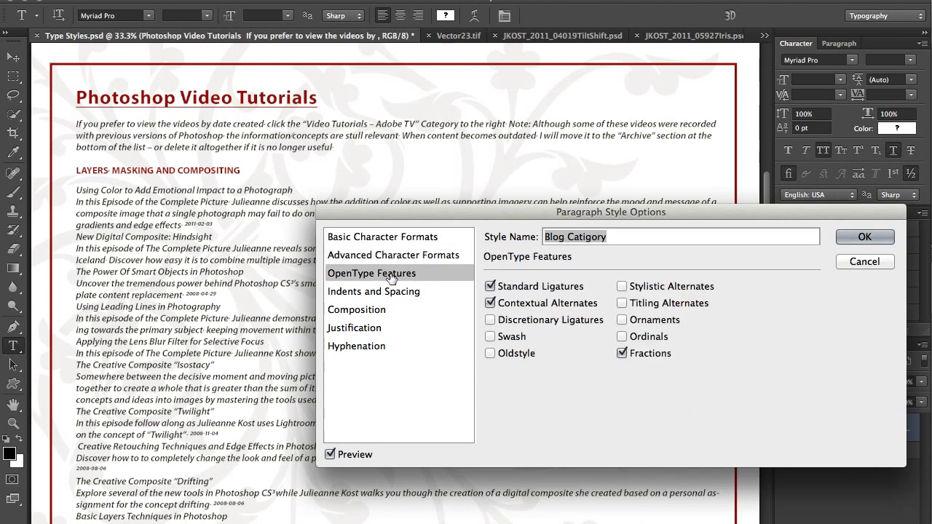
mouse_move(380, 291)
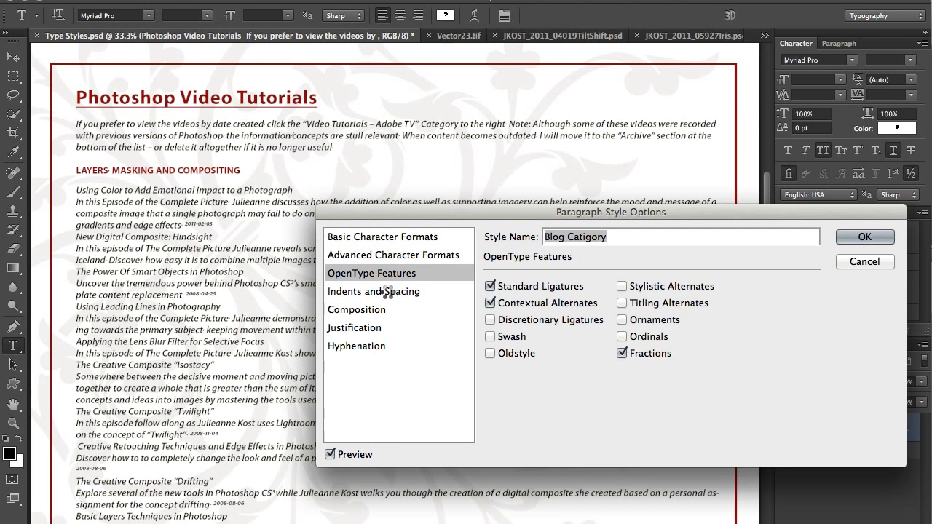
click(373, 291)
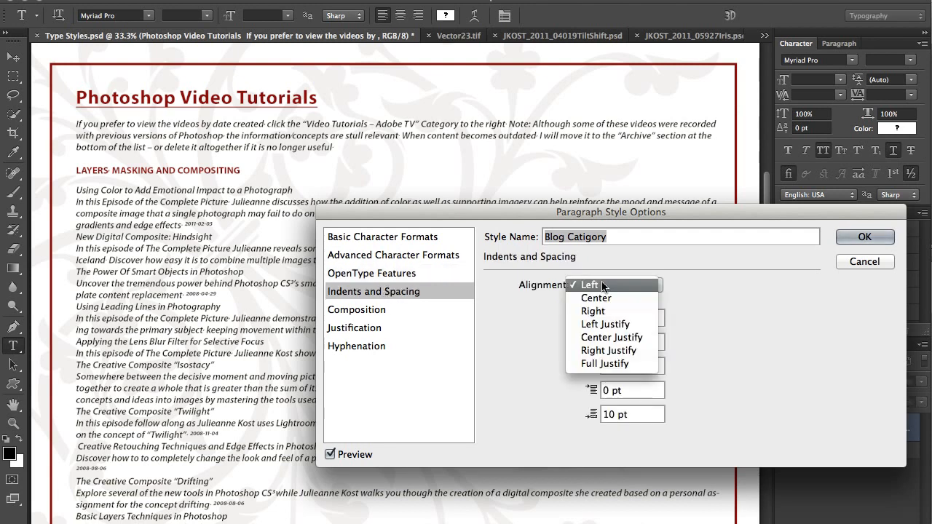
Review its composition, composer, justification and hyphenation settings and confirm with OK
click(356, 308)
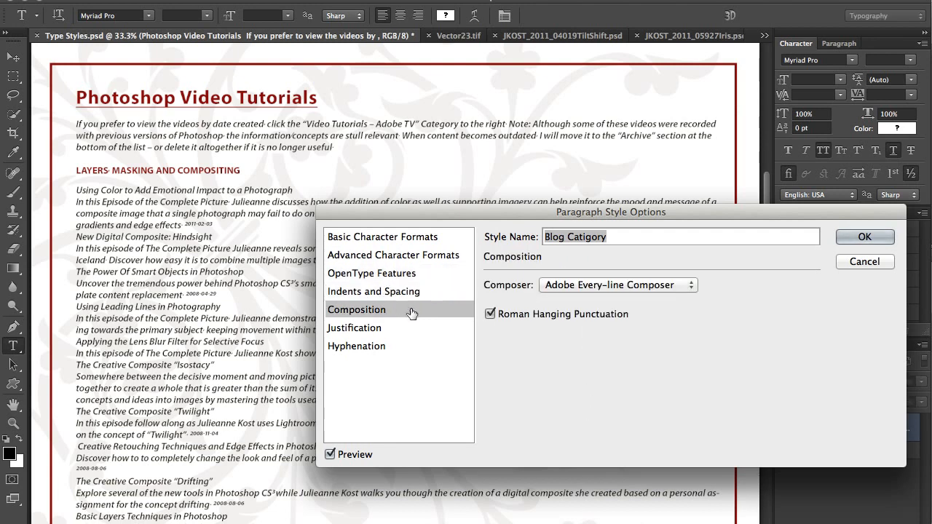
click(617, 284)
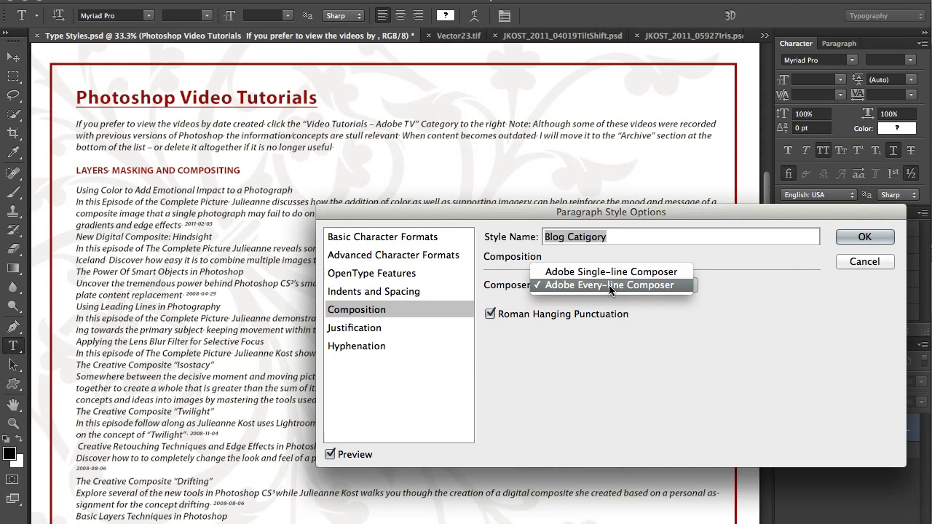
click(355, 328)
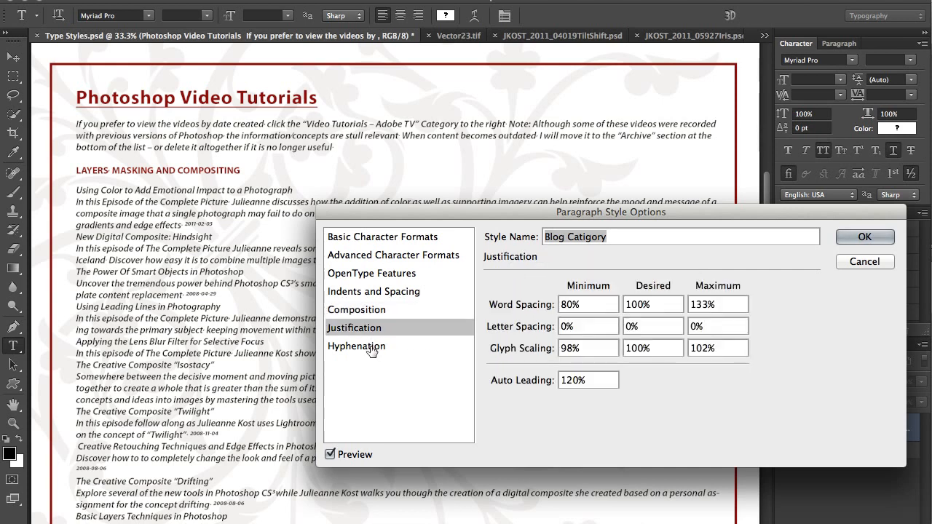
click(355, 347)
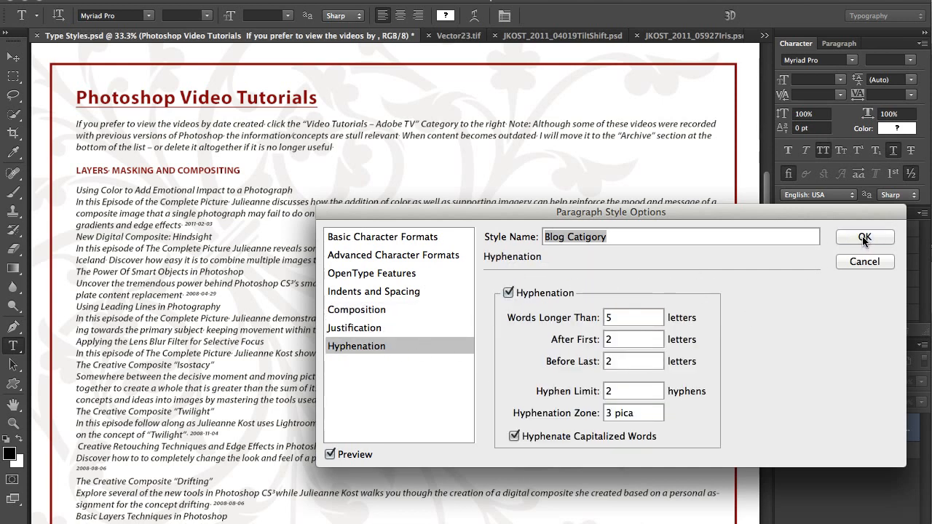
click(865, 238)
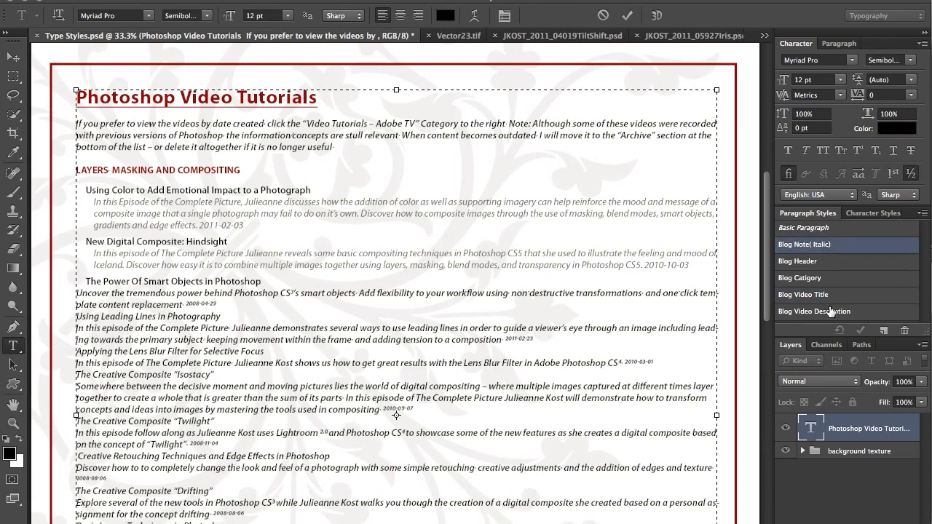
Apply Blog Video Title and Blog Video Description styles to the next tutorial entries
click(814, 312)
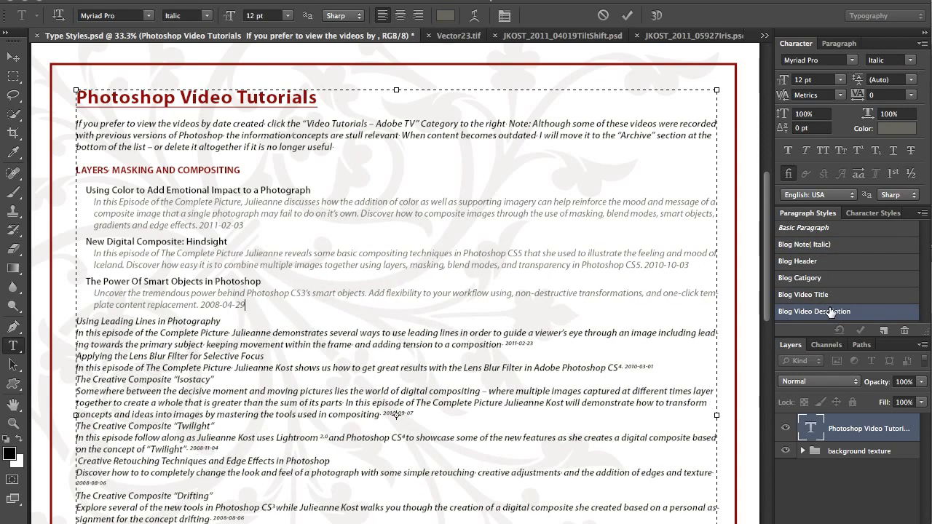
click(804, 294)
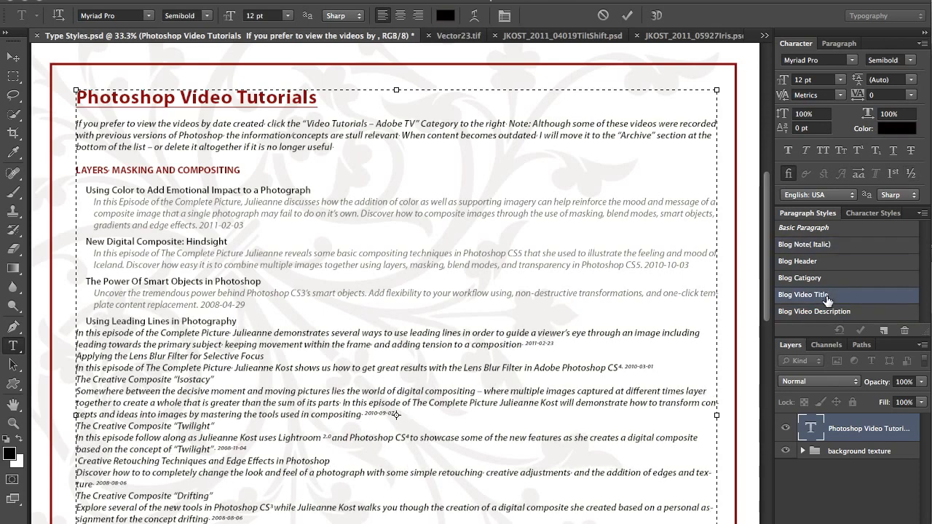
click(828, 311)
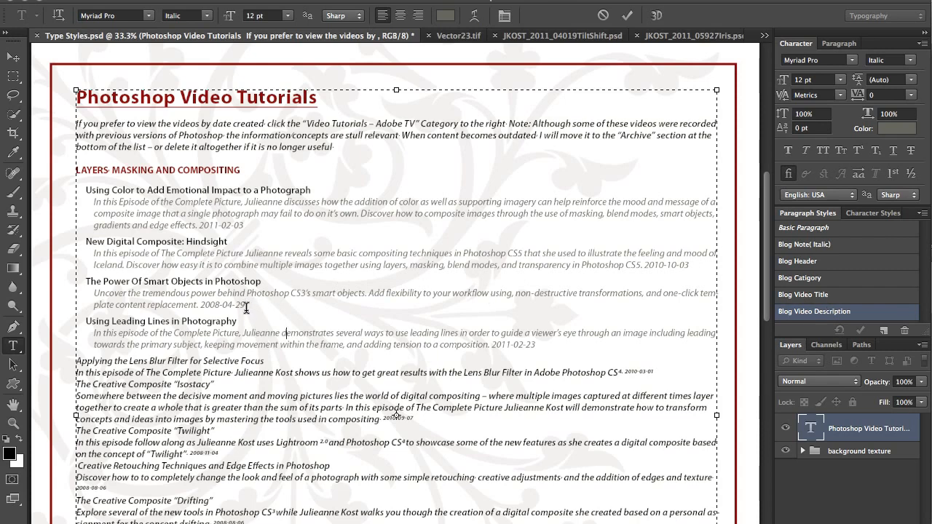
Style the Smart Objects date with Blog Red Dates, test a blue colour override, then clear it
double_click(222, 306)
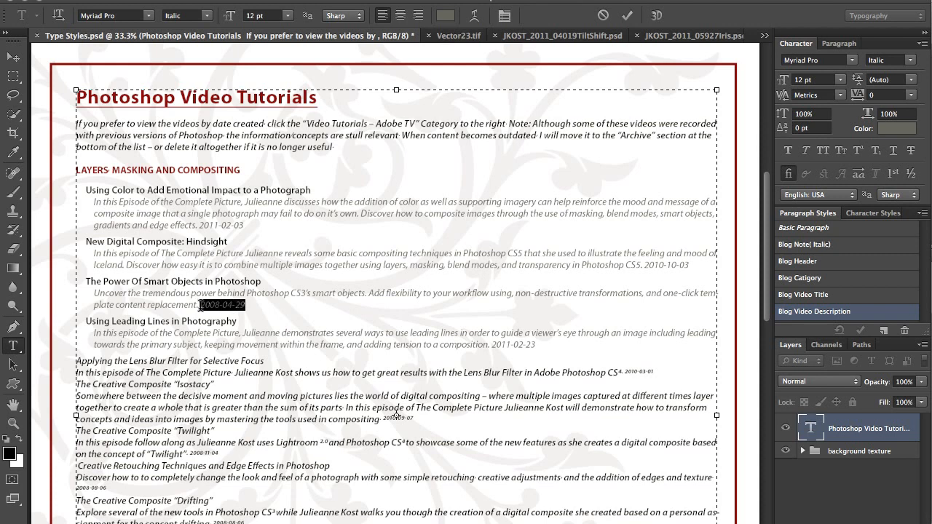
mouse_move(865, 212)
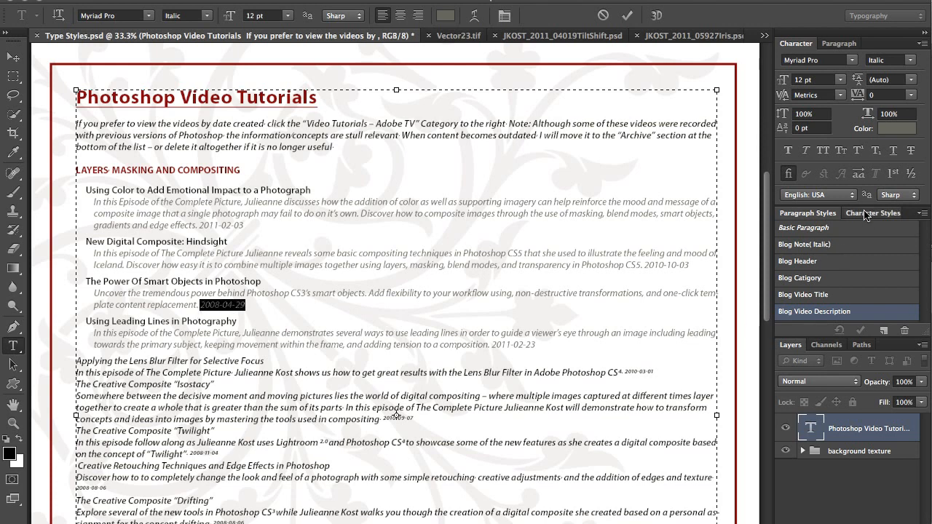
click(872, 213)
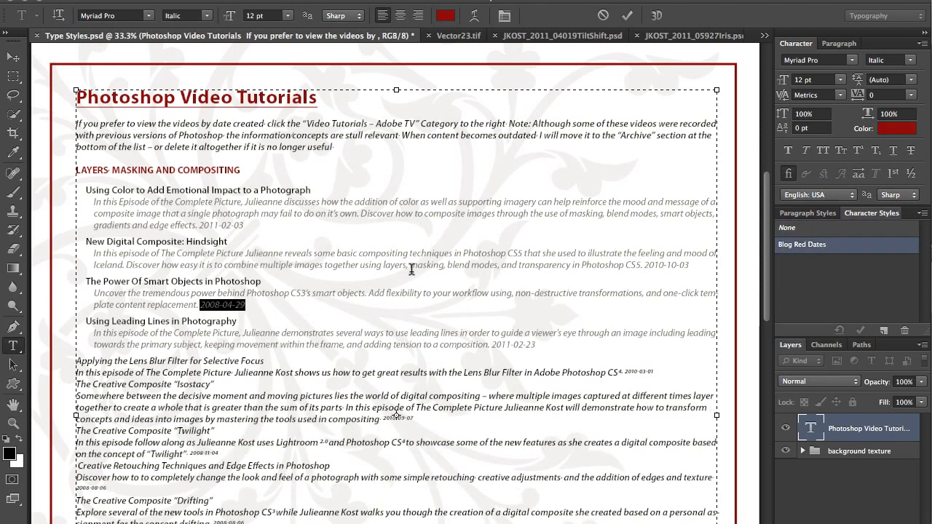
double_click(667, 265)
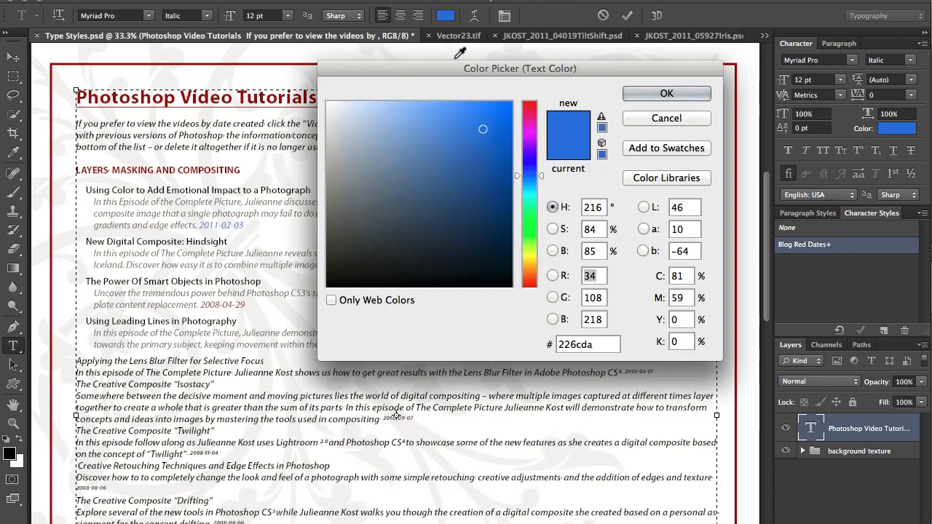
click(667, 93)
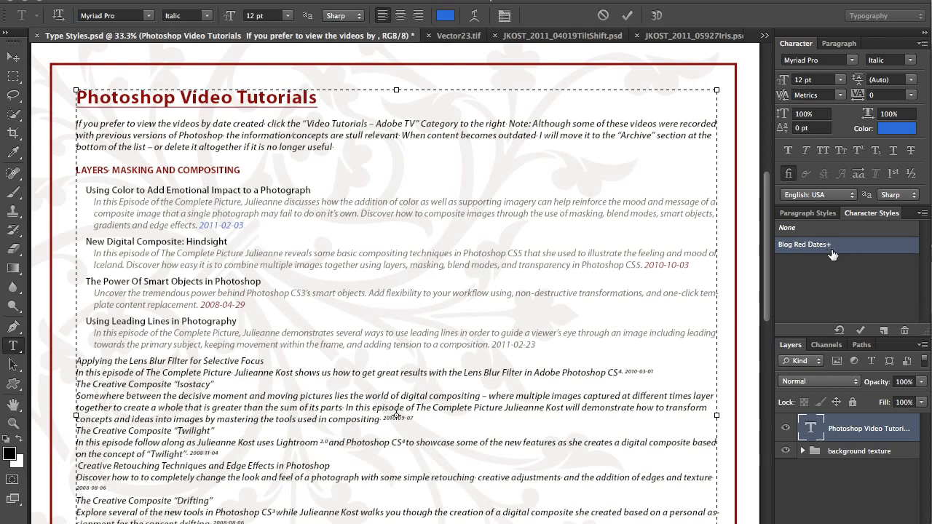
mouse_move(830, 328)
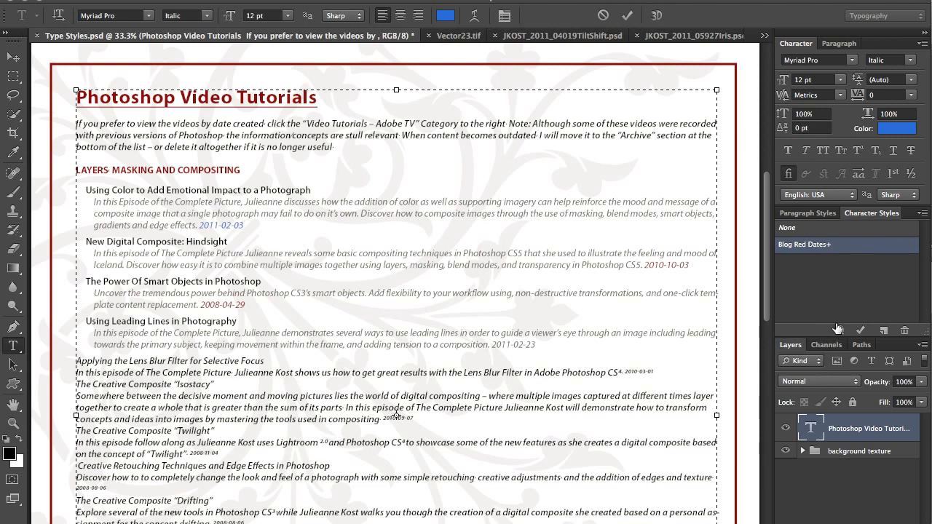
mouse_move(839, 329)
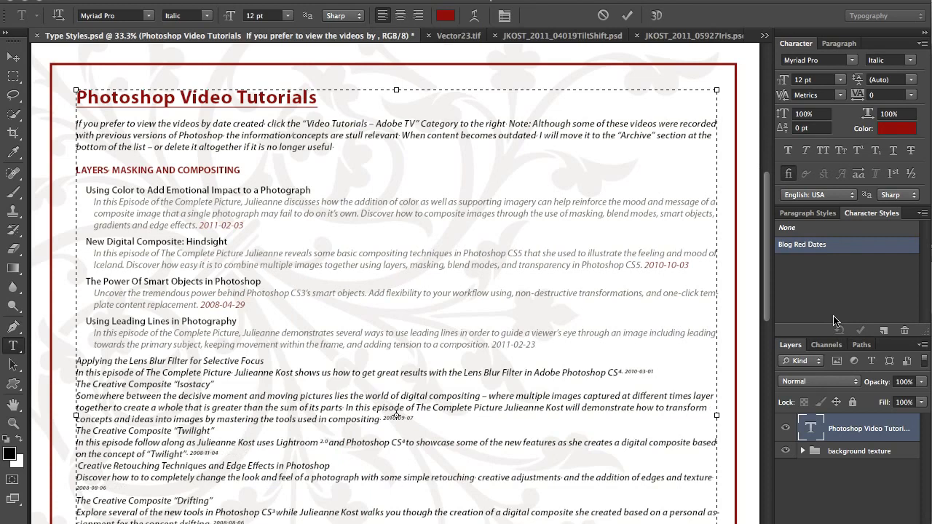
click(457, 35)
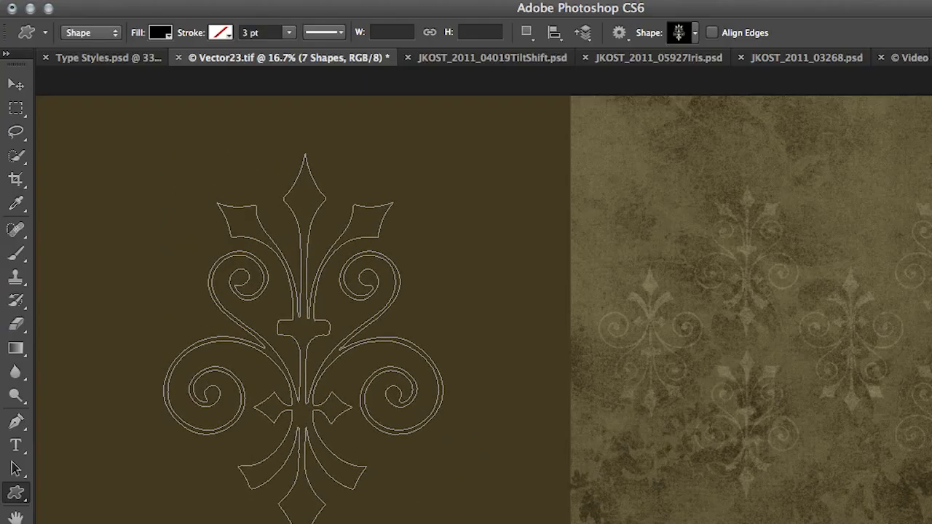
Try gradient and pattern fills, then fill the fleur-de-lis with dark brown sampled from the background
click(156, 32)
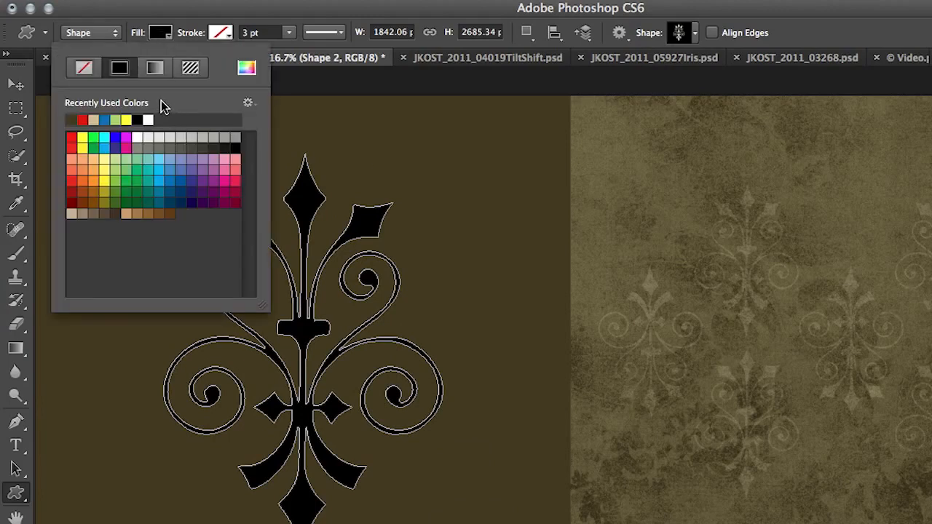
click(154, 69)
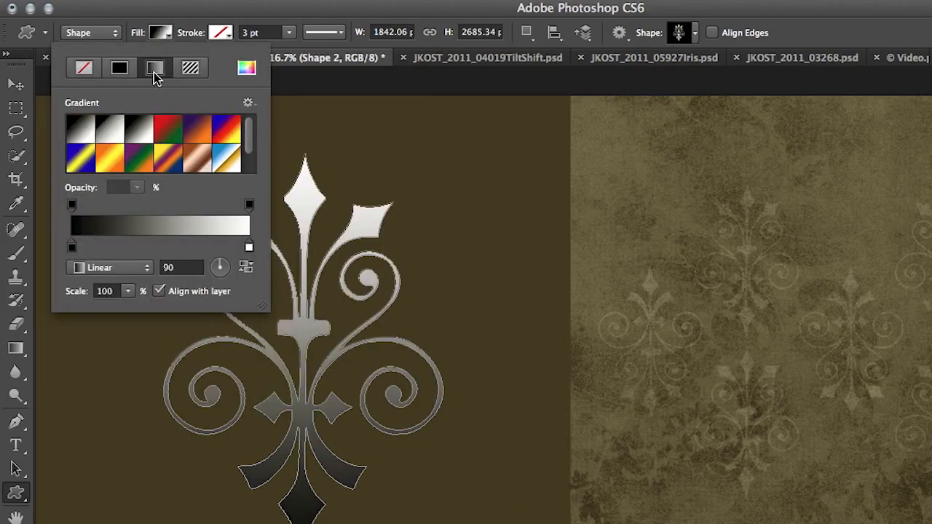
click(190, 67)
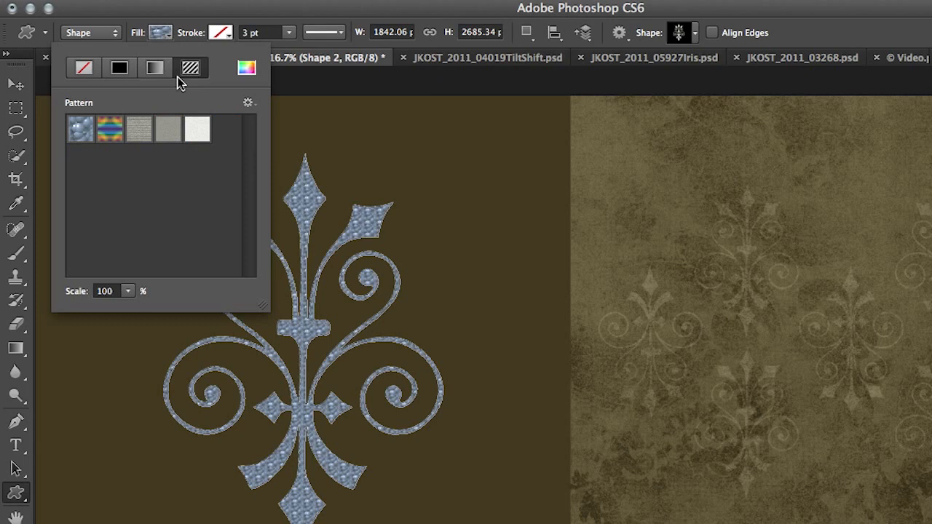
click(119, 67)
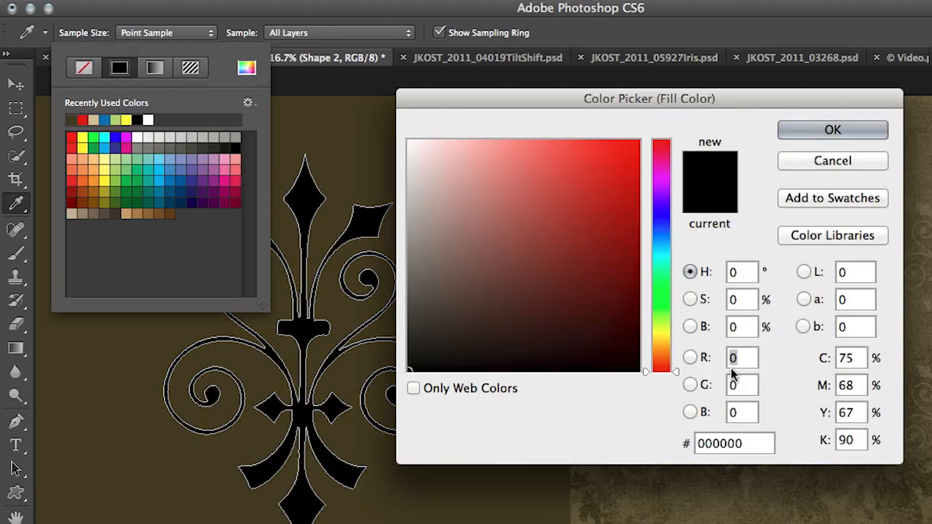
click(523, 326)
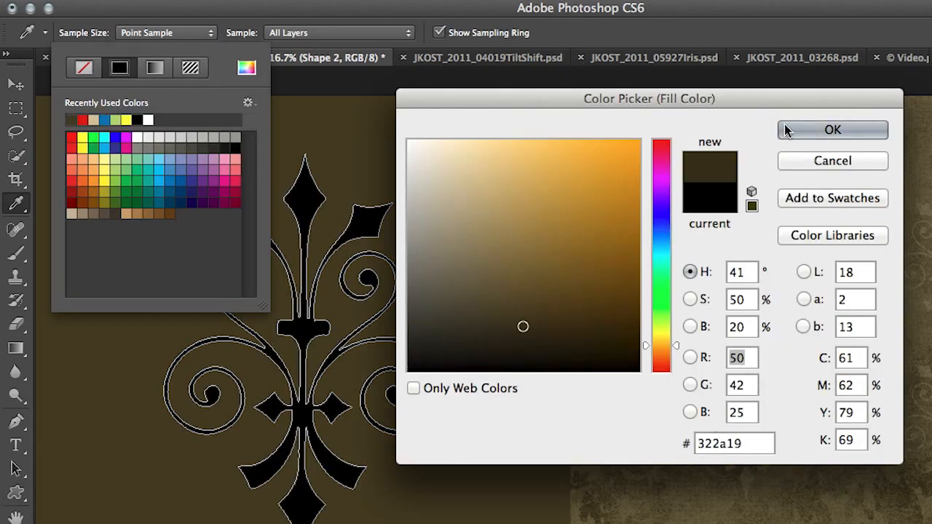
click(833, 129)
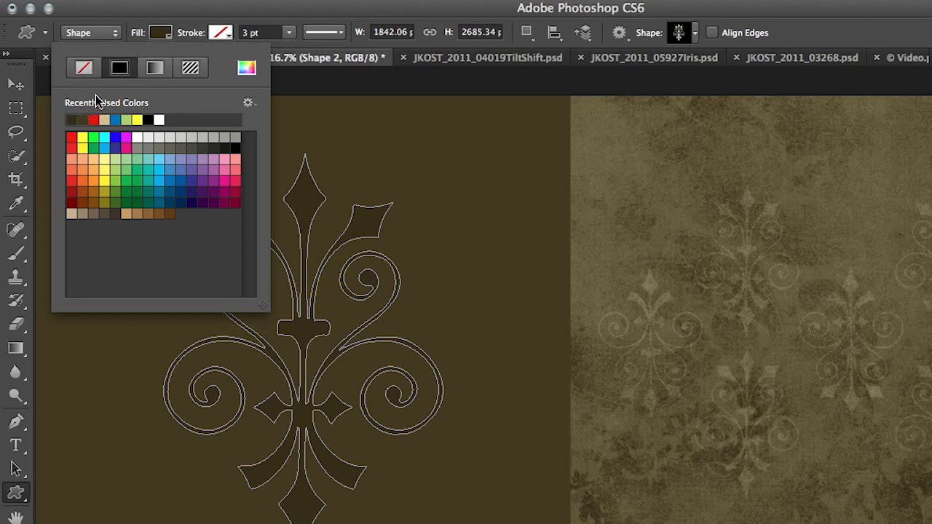
Give the shape a red solid stroke and try dotted and dashed line styles
click(220, 32)
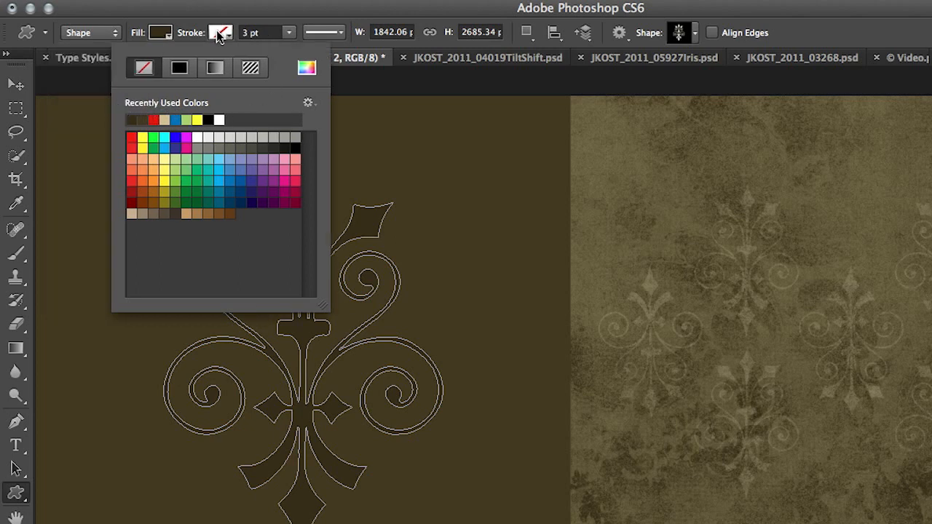
click(181, 69)
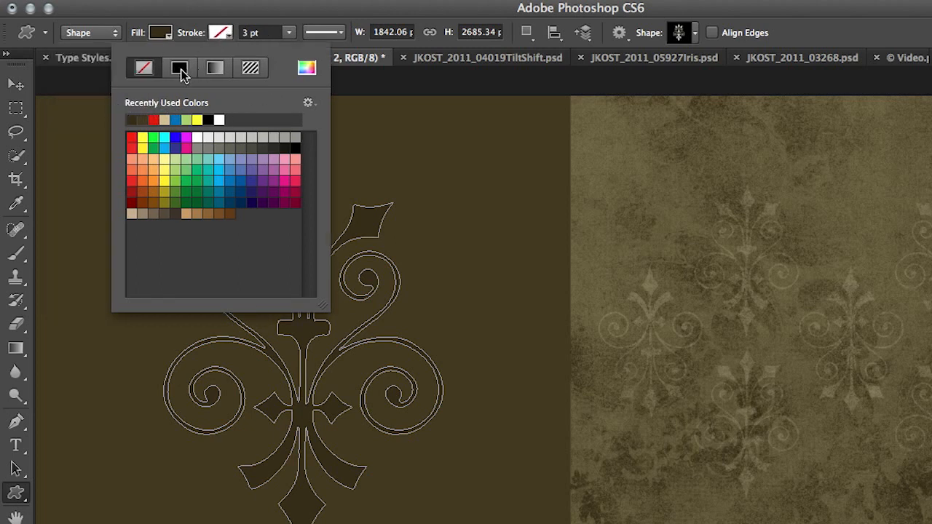
click(181, 67)
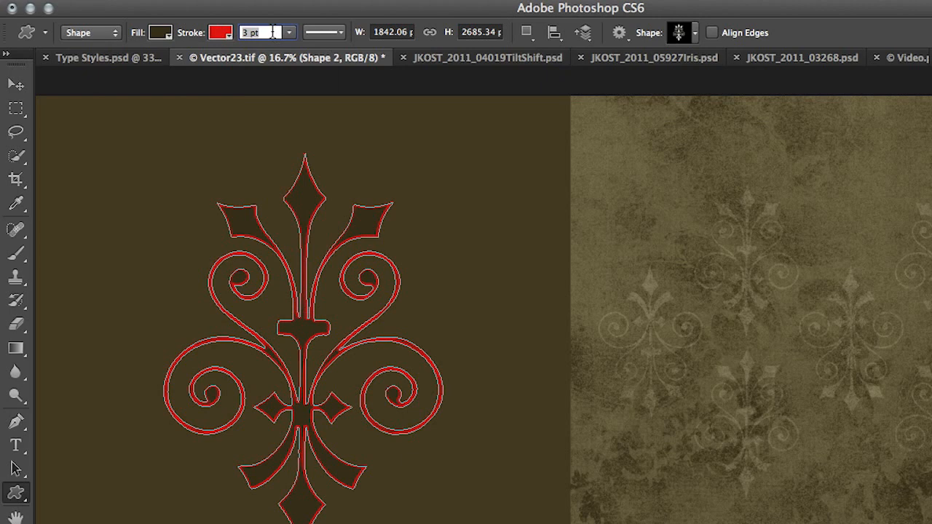
click(342, 32)
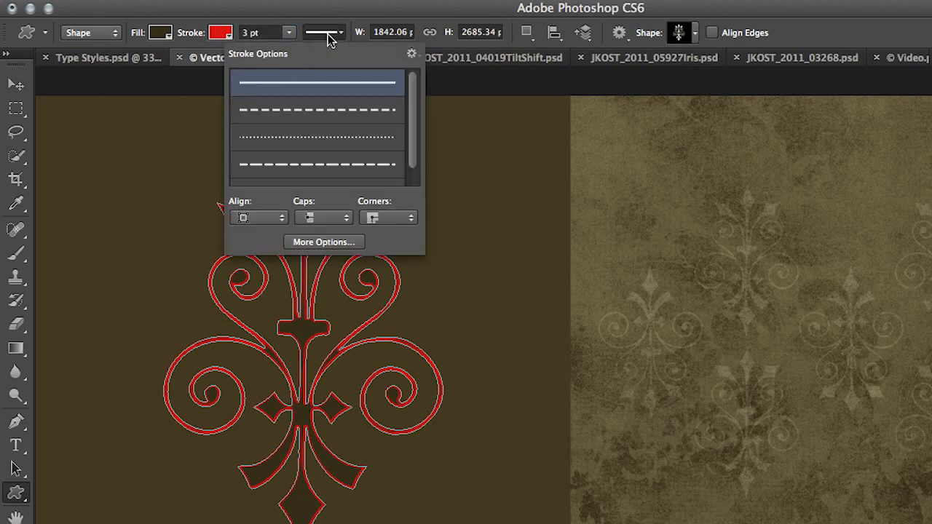
click(318, 138)
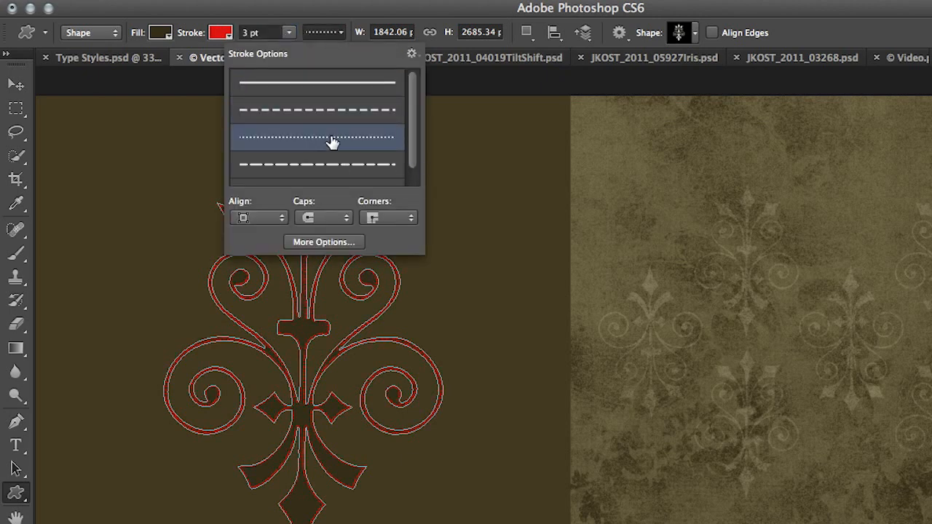
click(318, 166)
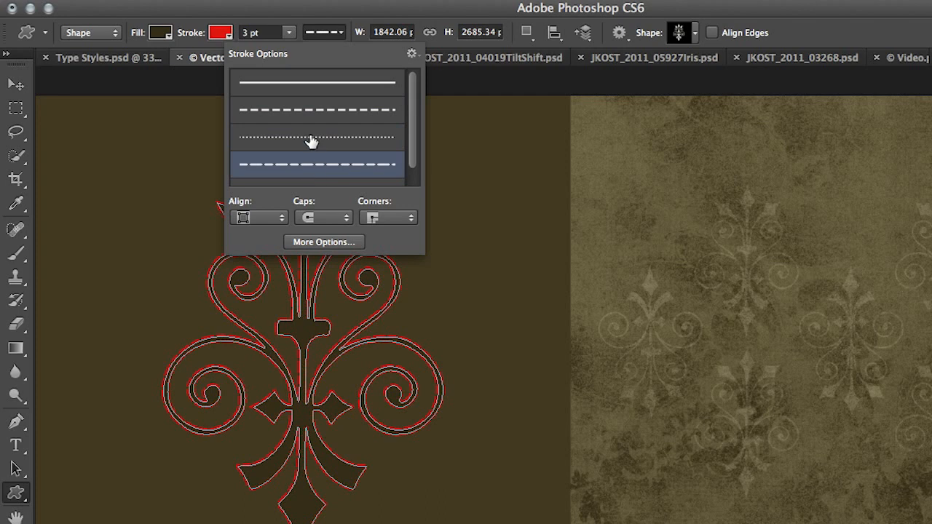
mouse_move(323, 246)
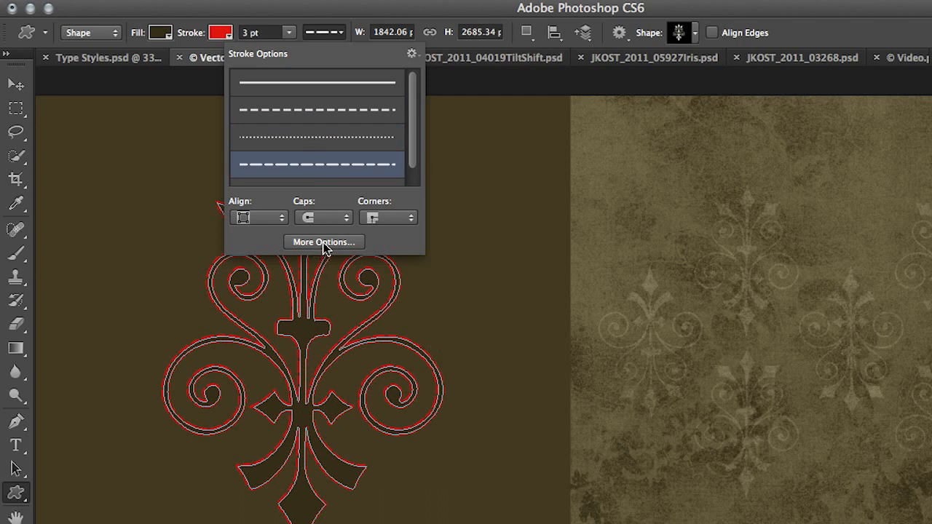
click(323, 242)
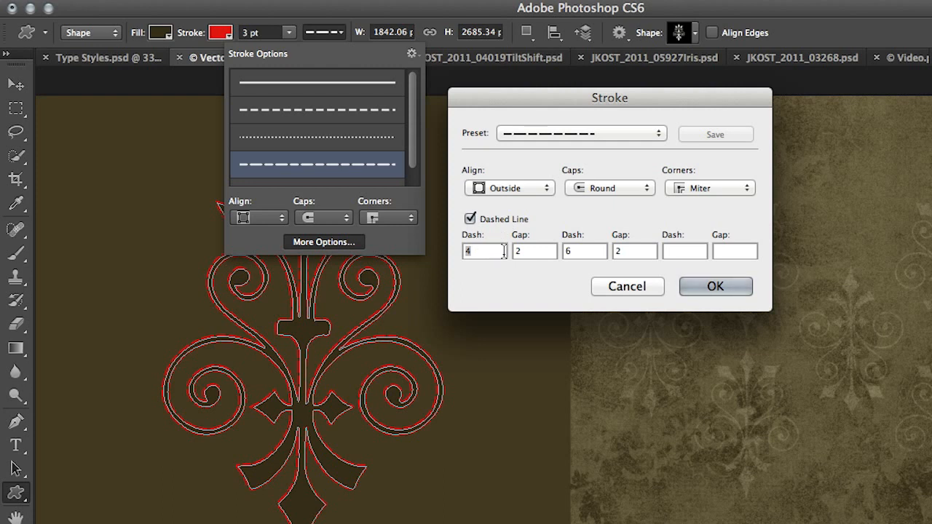
mouse_move(642, 295)
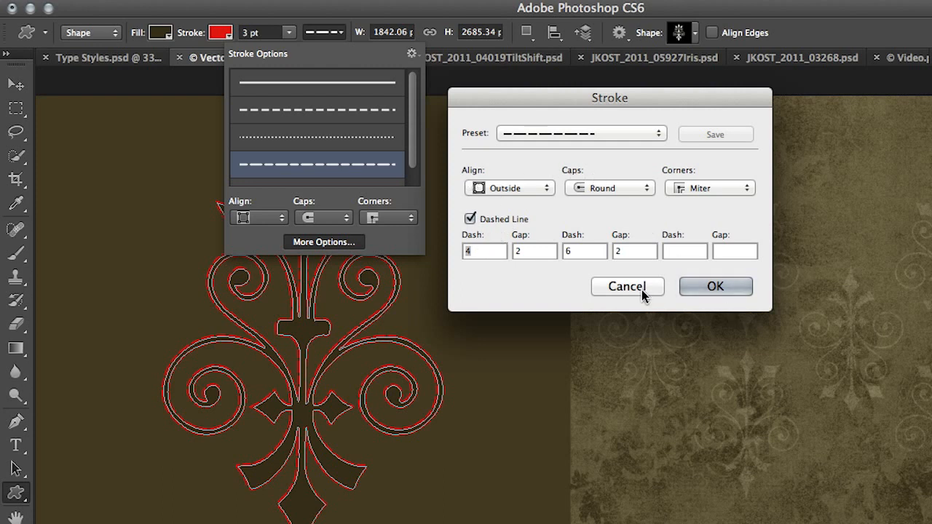
Cancel the dash settings and set the stroke to No Color
click(218, 32)
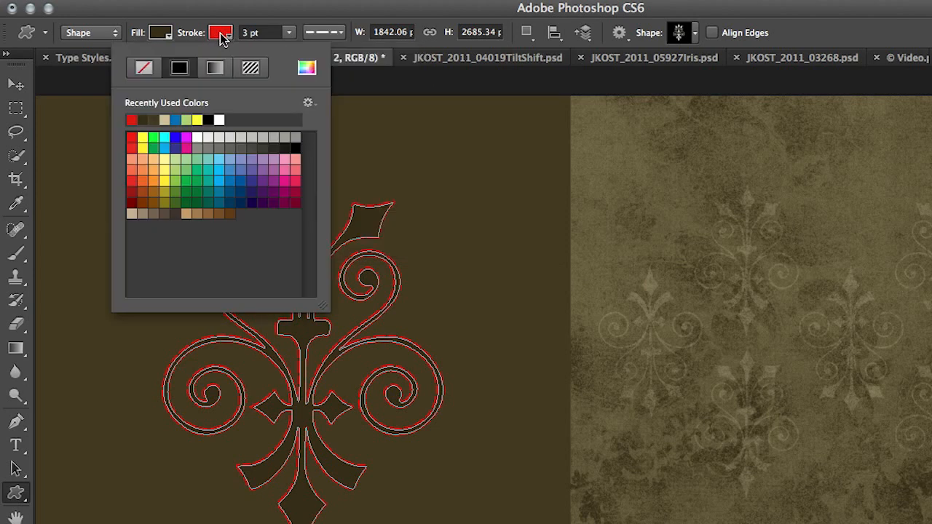
click(143, 67)
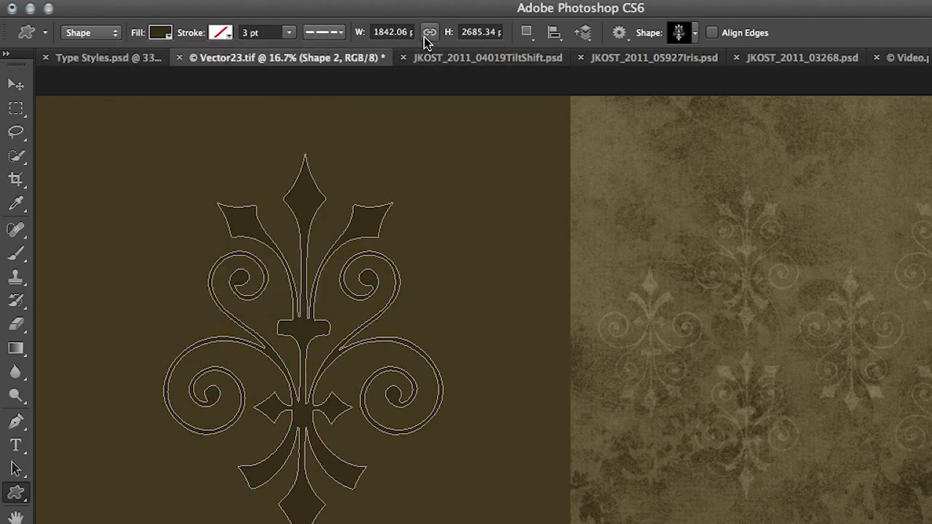
mouse_move(31, 495)
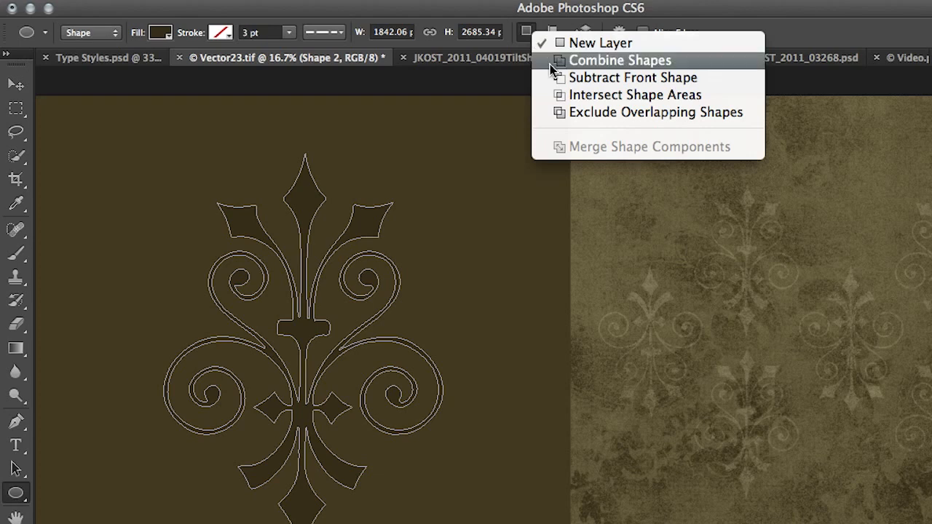
Choose Combine Shapes and add small ornament shapes beside the large fleur-de-lis
click(622, 60)
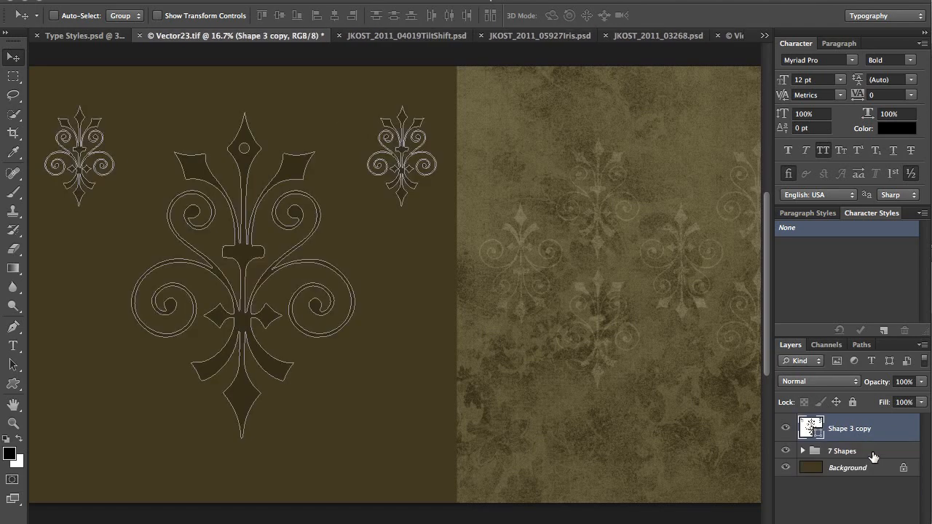
mouse_move(434, 219)
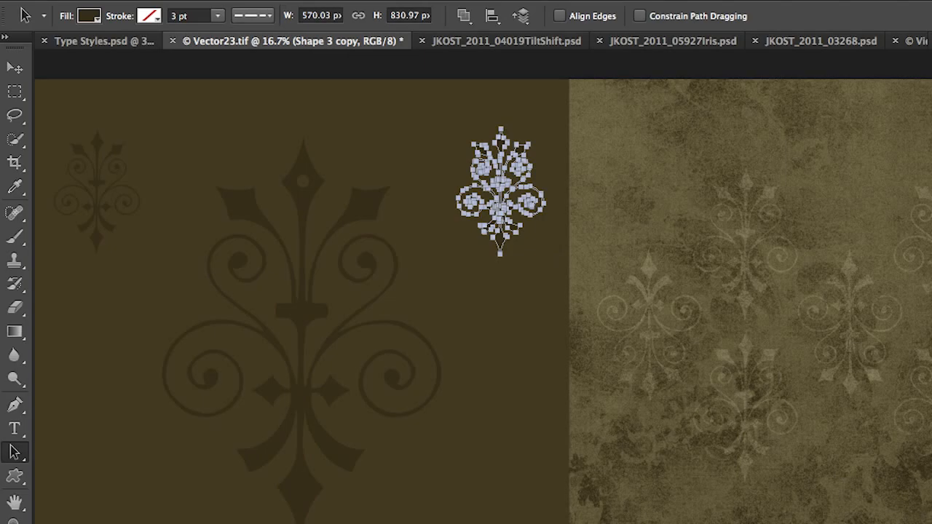
click(505, 41)
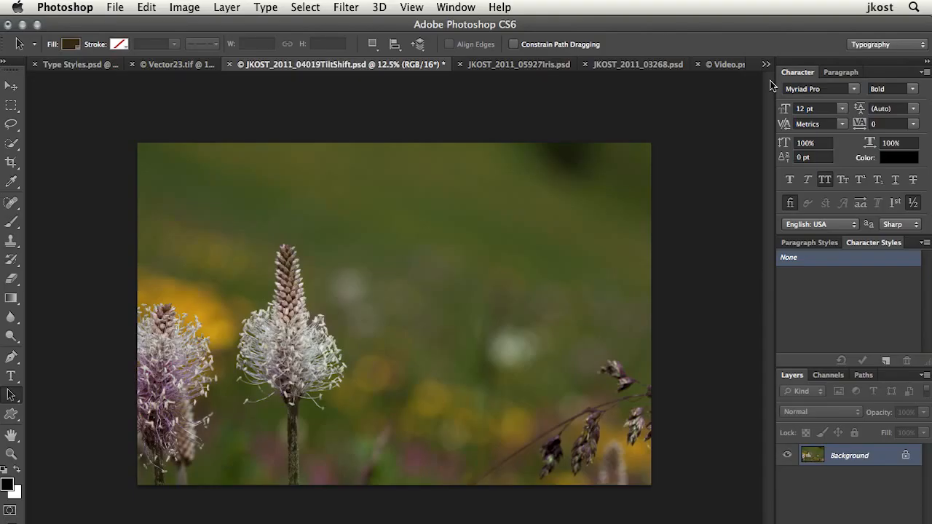
mouse_move(623, 440)
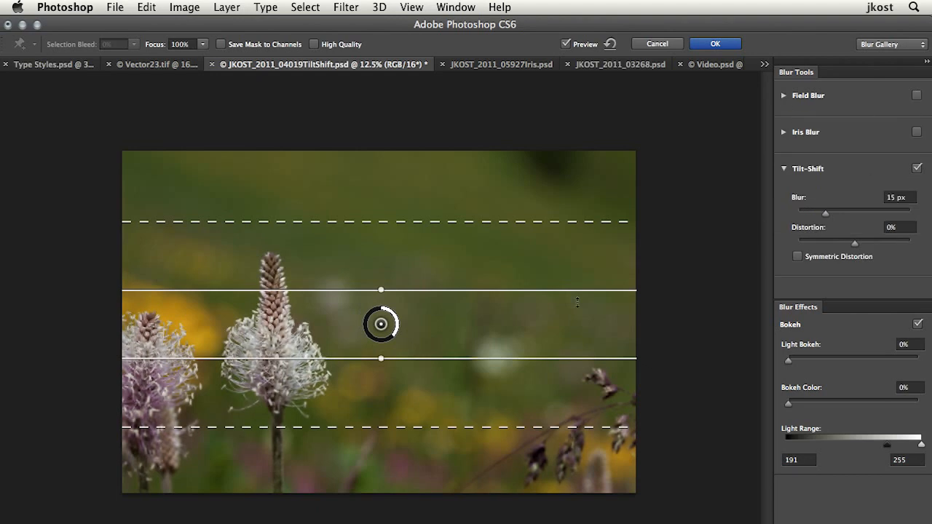
Rotate the tilt-shift band vertical and center it on the white flower with 70 px blur
drag(577, 302, 401, 182)
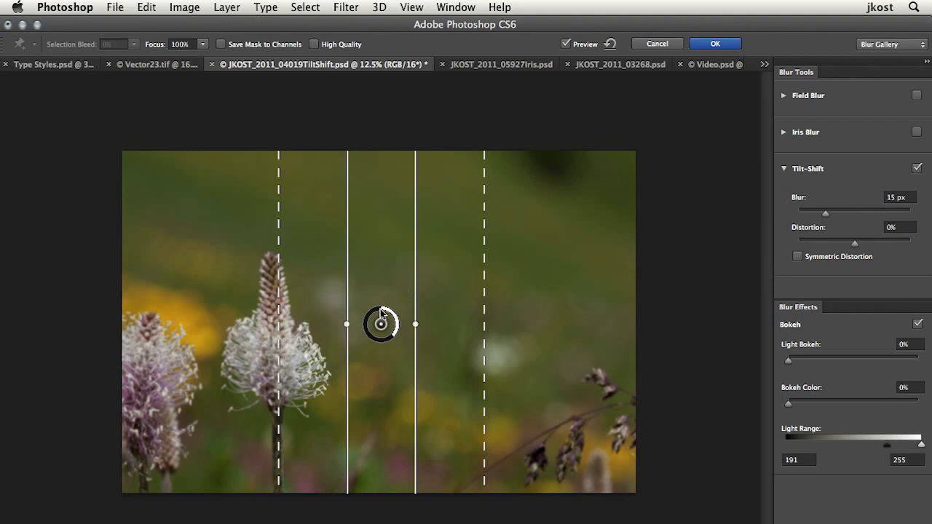
drag(379, 324, 274, 342)
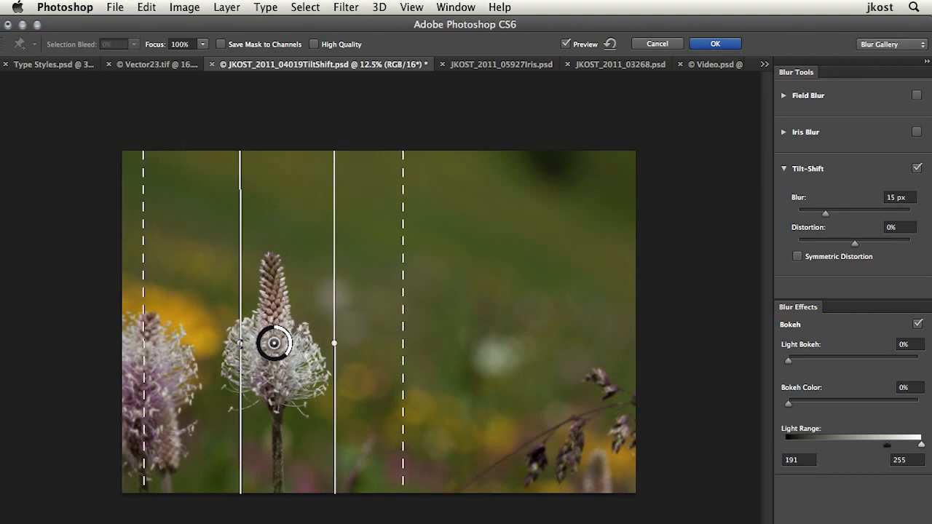
drag(142, 343, 111, 342)
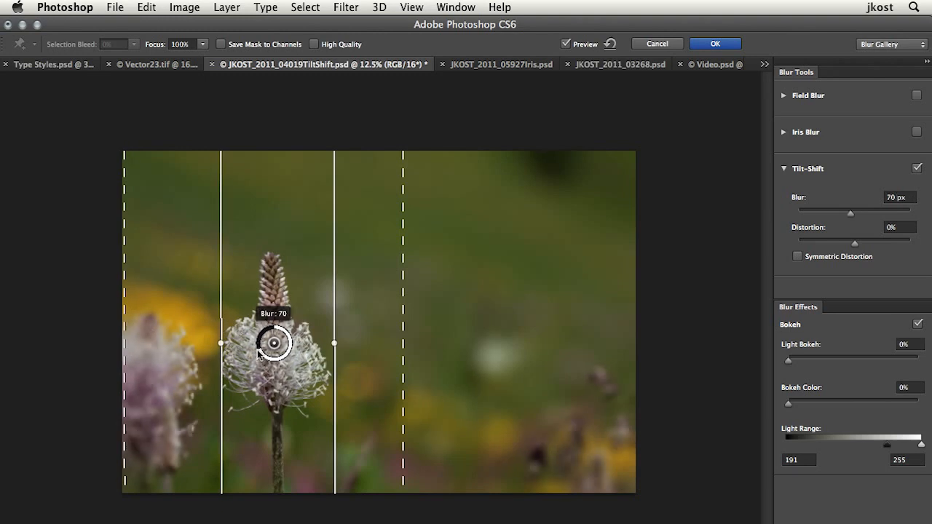
Raise the blur to 165 px with Light Bokeh at 65% and apply the tilt-shift
drag(788, 360, 888, 360)
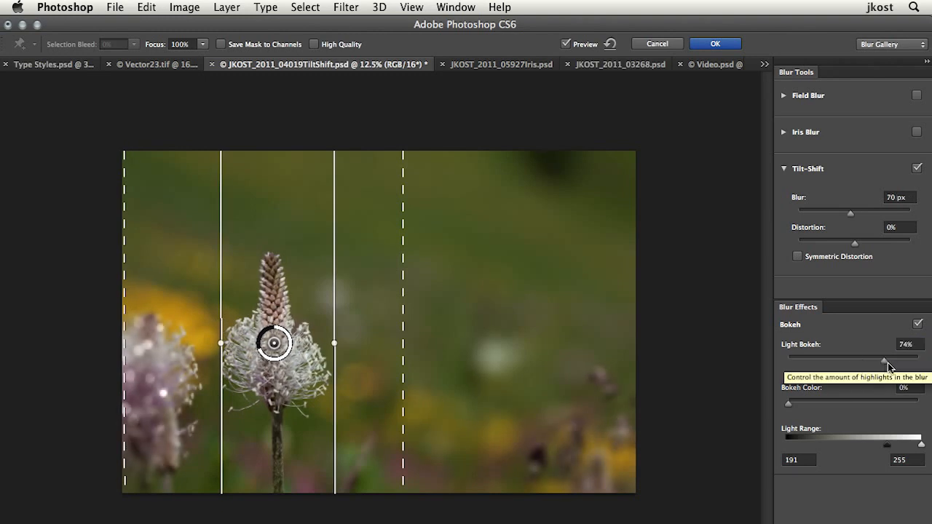
drag(883, 355, 891, 356)
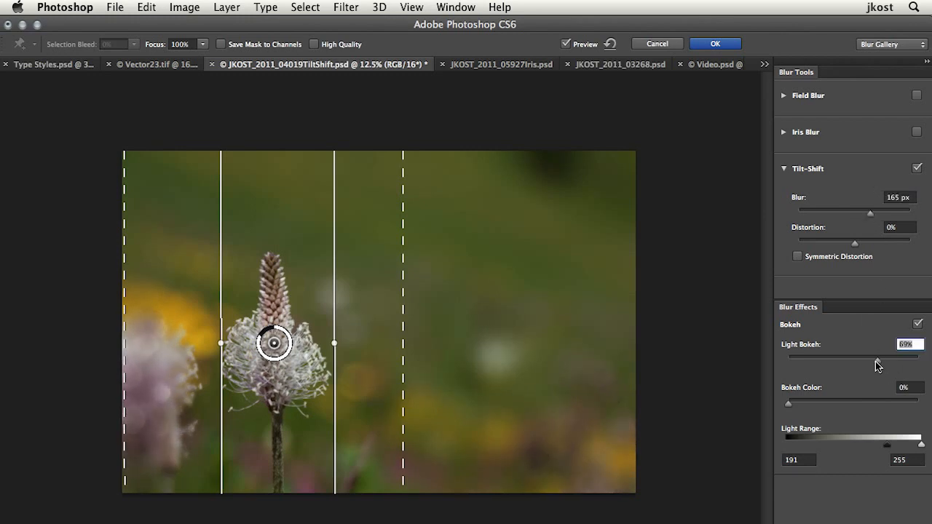
drag(877, 357, 872, 357)
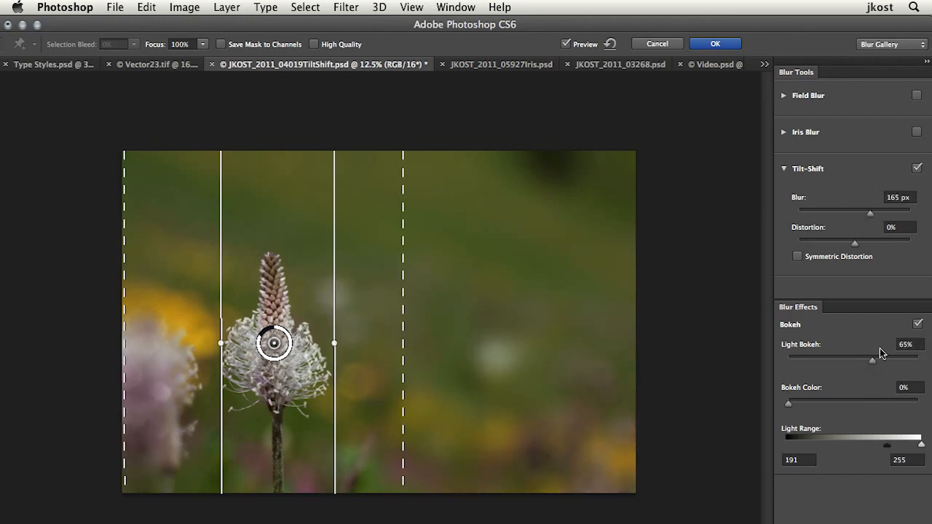
mouse_move(881, 354)
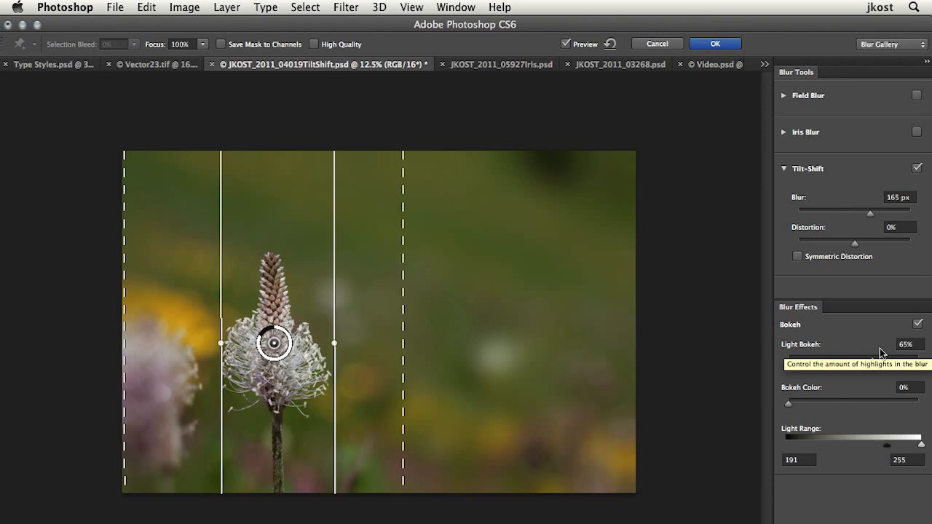
click(716, 44)
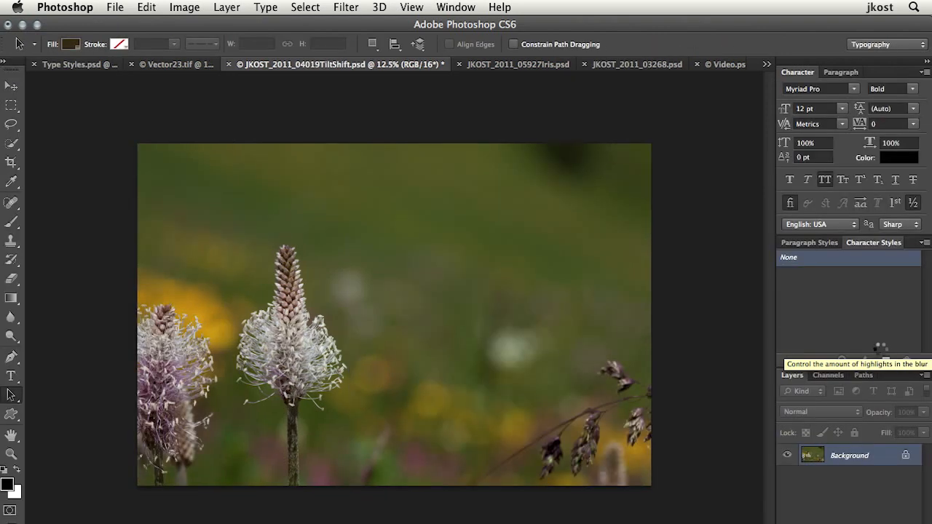
mouse_move(882, 355)
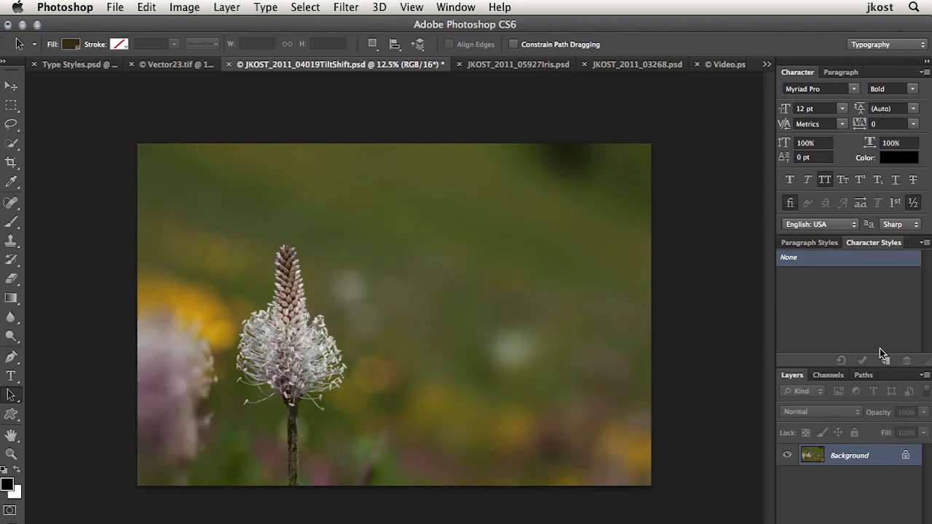
mouse_move(734, 84)
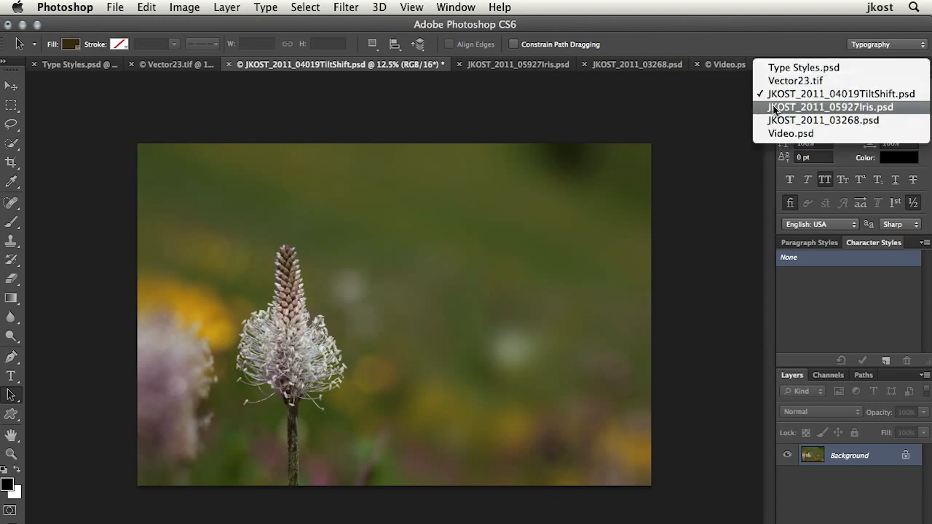
Switch to the rabbit photo document from the tab overflow menu
click(828, 108)
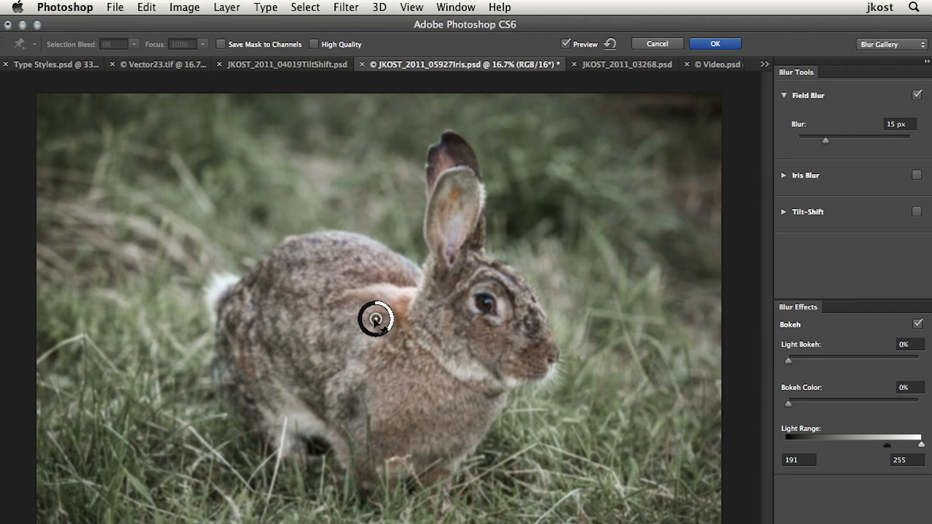
Set the rabbit's eye pin to 0 px and add blur pins in the surrounding grass
drag(377, 318, 490, 306)
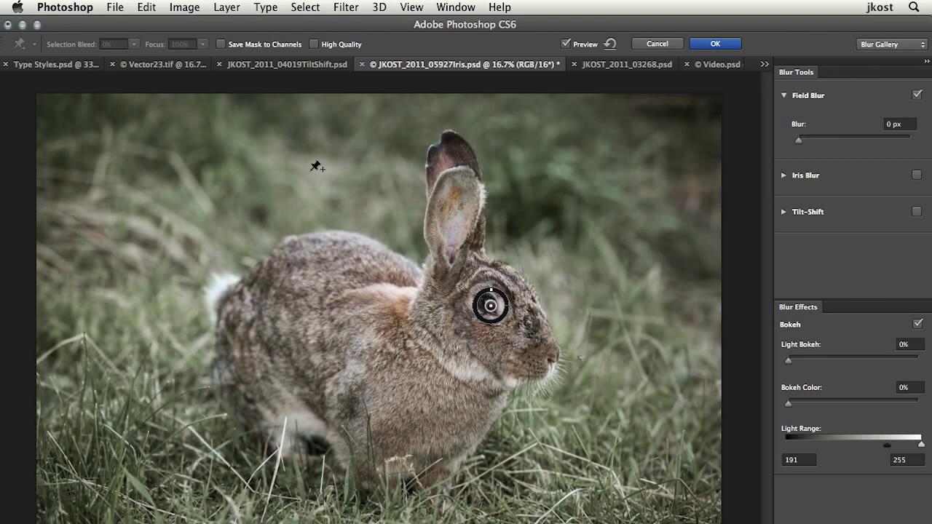
click(177, 190)
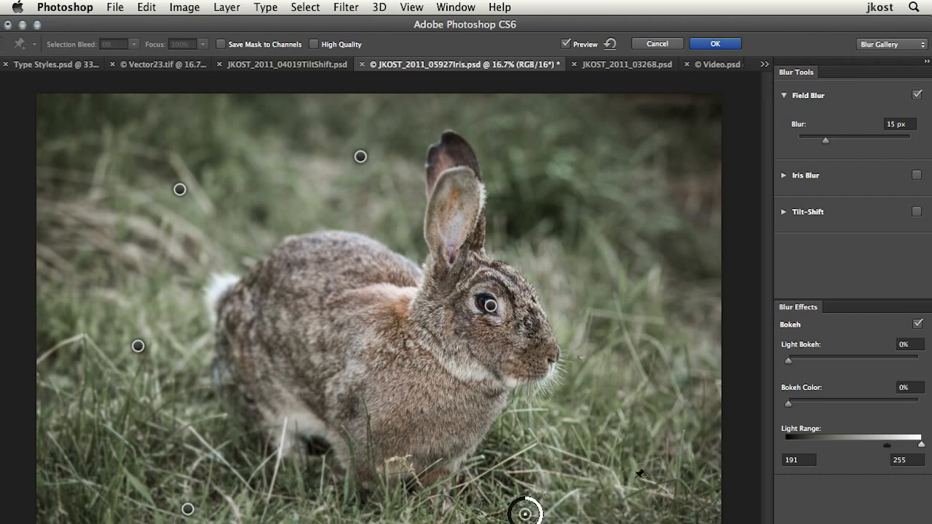
click(600, 163)
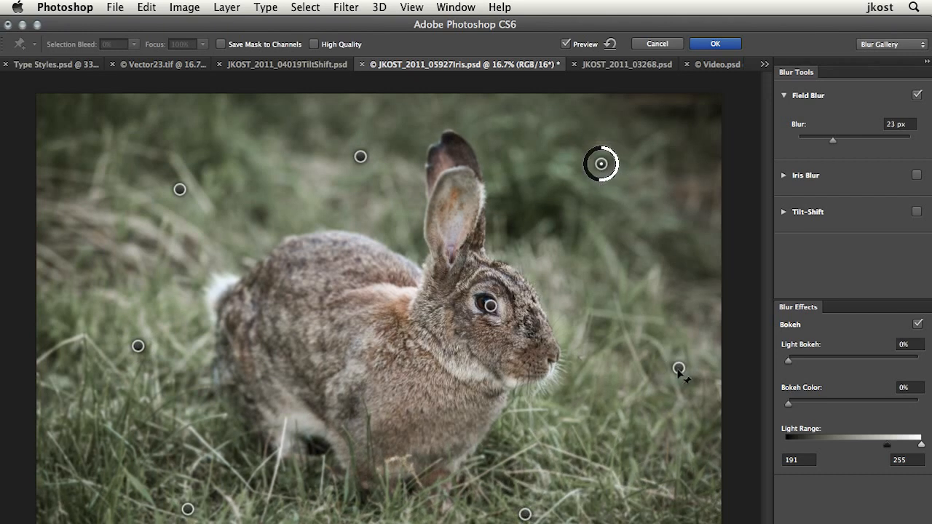
Adjust the top-right pin's blur down to 18 px and apply the field blur
drag(602, 163, 678, 367)
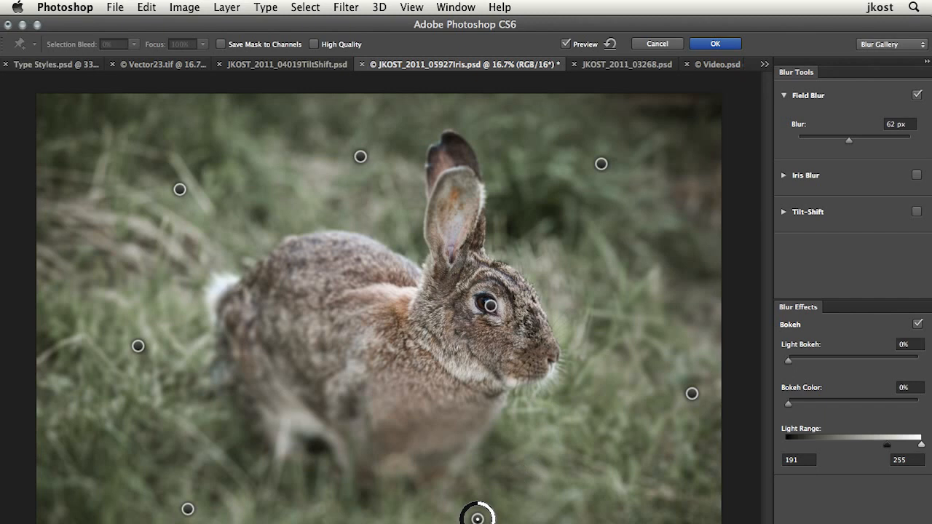
drag(827, 138, 827, 139)
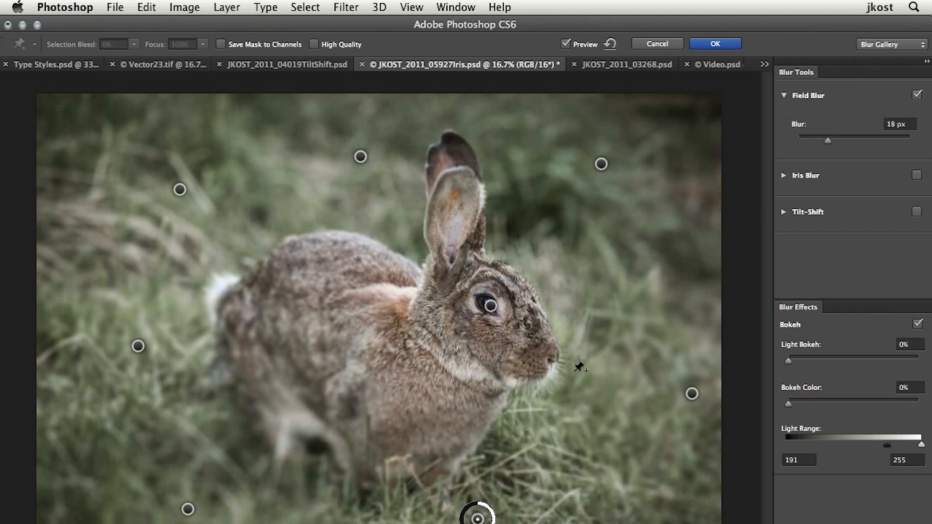
mouse_move(528, 396)
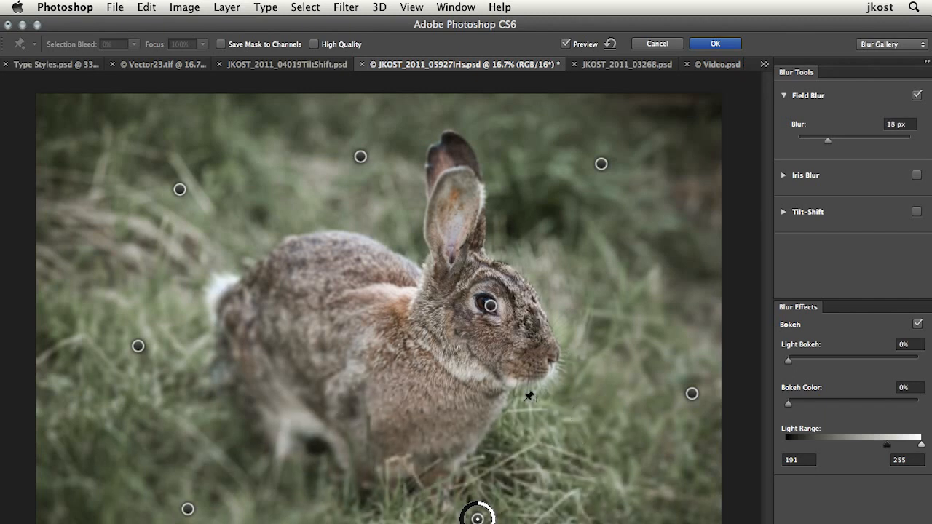
click(713, 44)
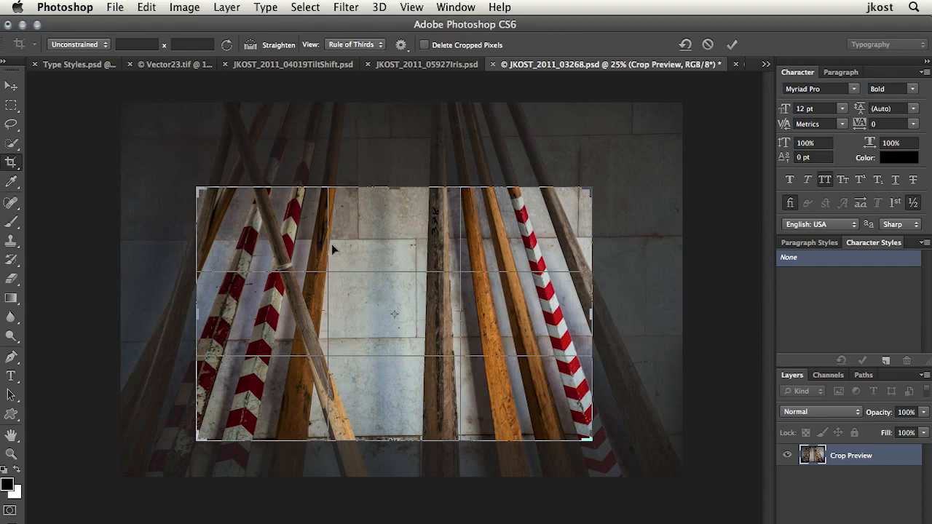
Constrain the crop of the leaning oars photo to a preset ratio
click(78, 44)
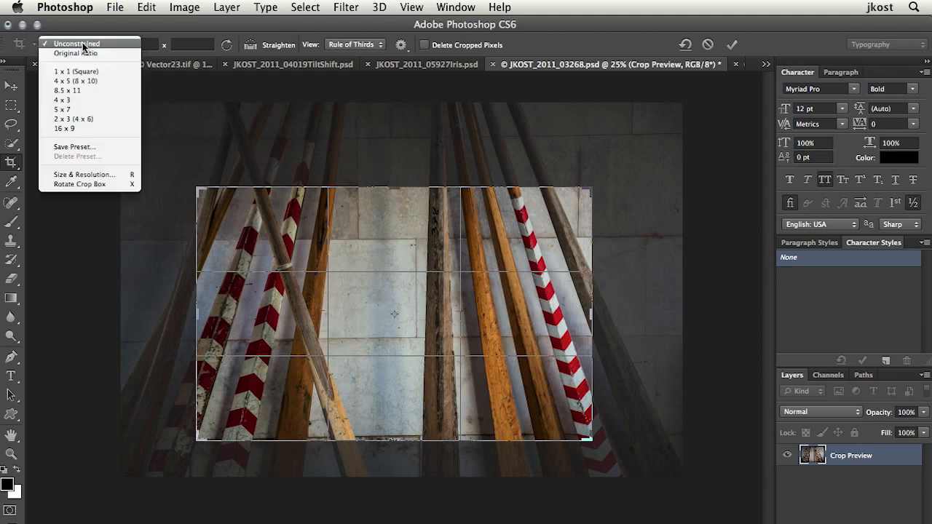
mouse_move(79, 115)
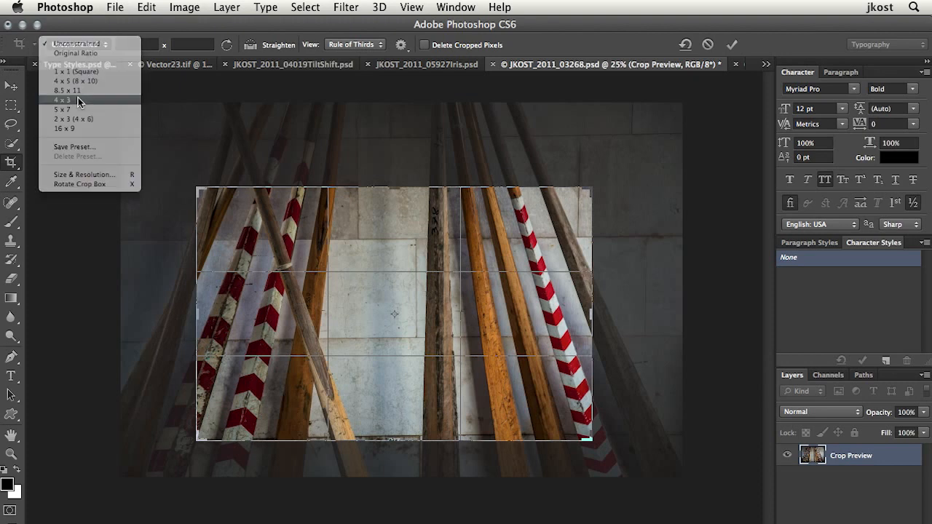
click(57, 97)
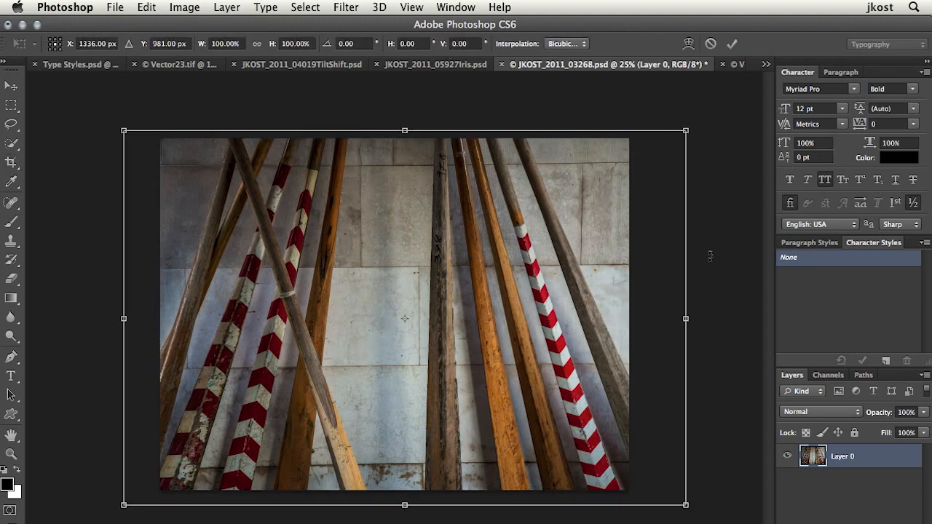
Open the General Preferences via the Photoshop menu
click(568, 42)
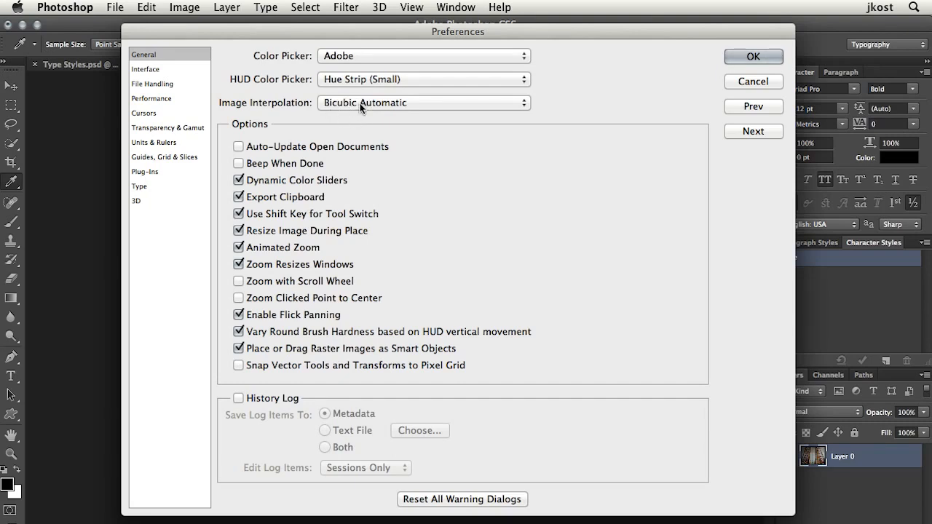
mouse_move(762, 86)
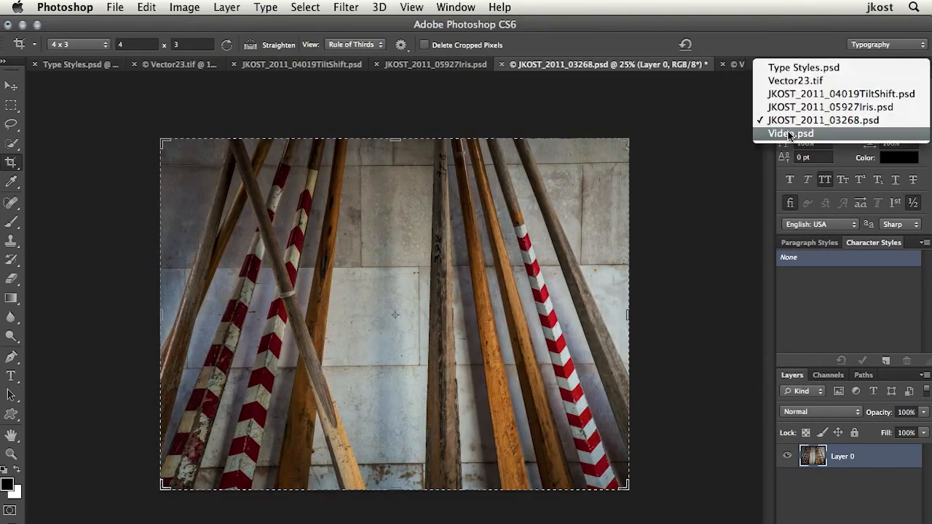
Switch to Video.psd and create a video timeline for the jellyfish clips
click(789, 134)
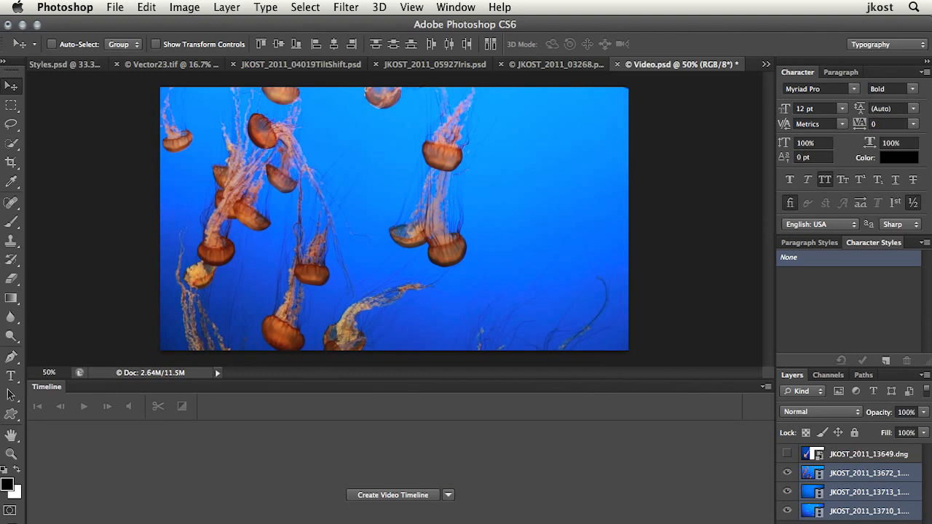
click(868, 484)
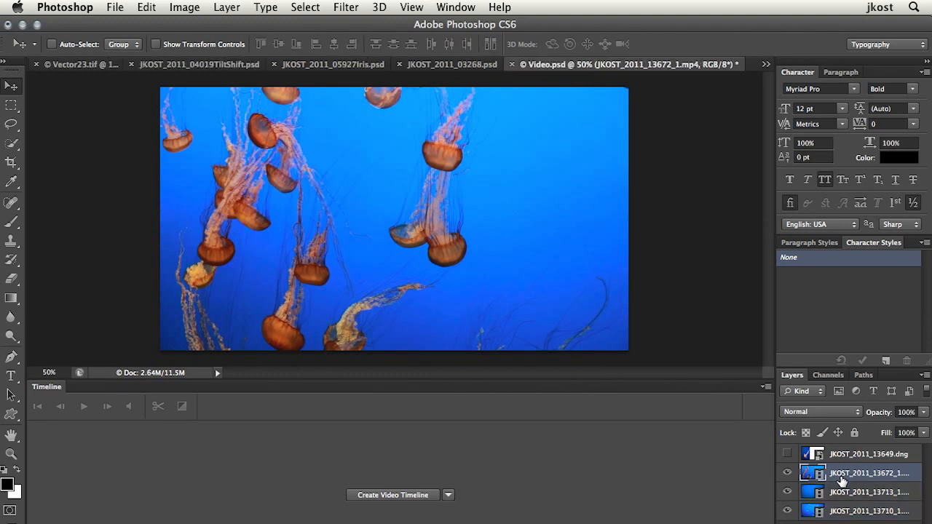
click(393, 495)
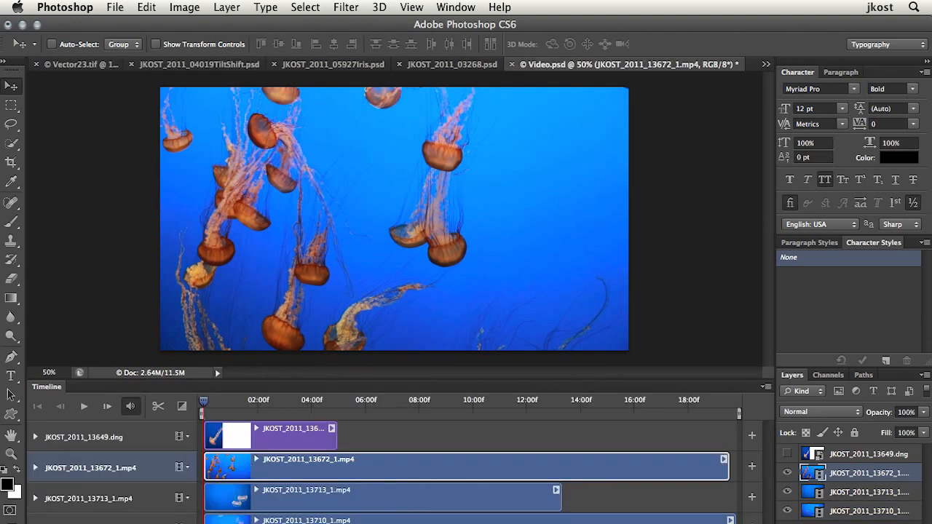
mouse_move(285, 504)
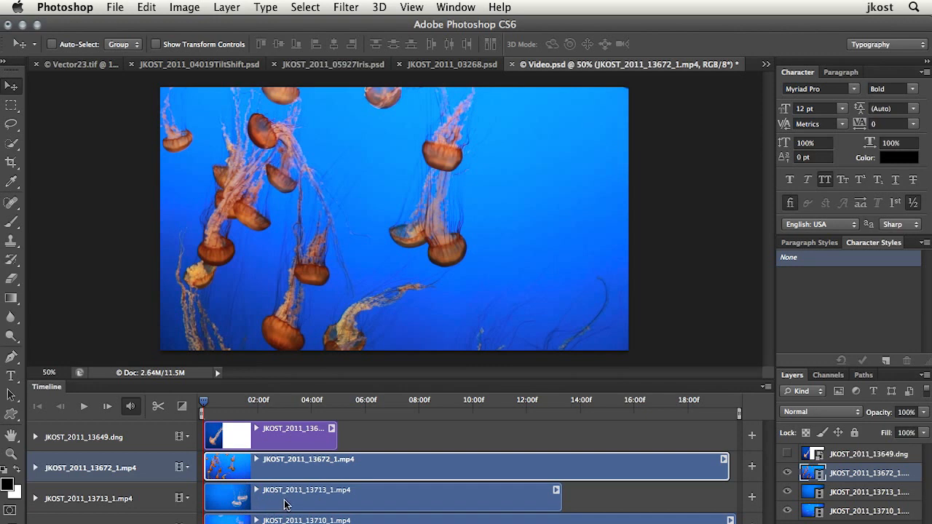
mouse_move(833, 478)
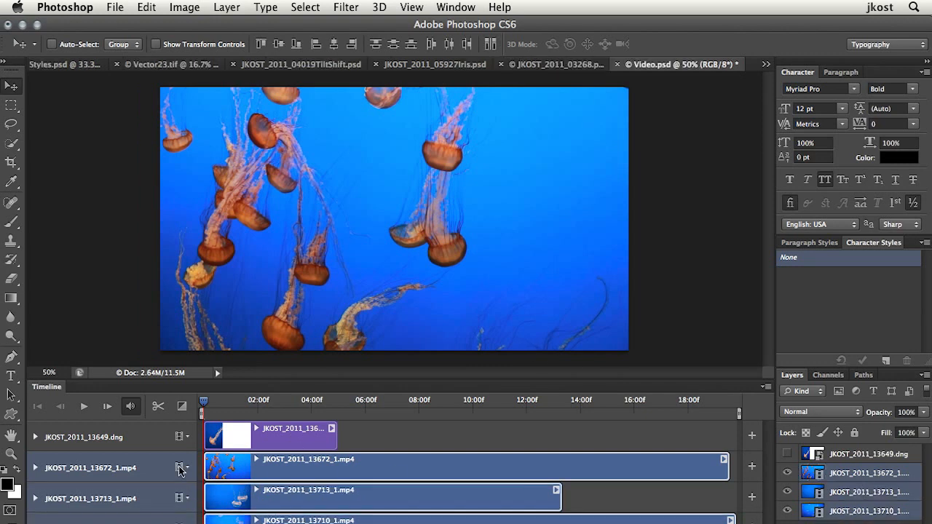
Combine the clips into one video group and open a clip's duration settings
click(181, 467)
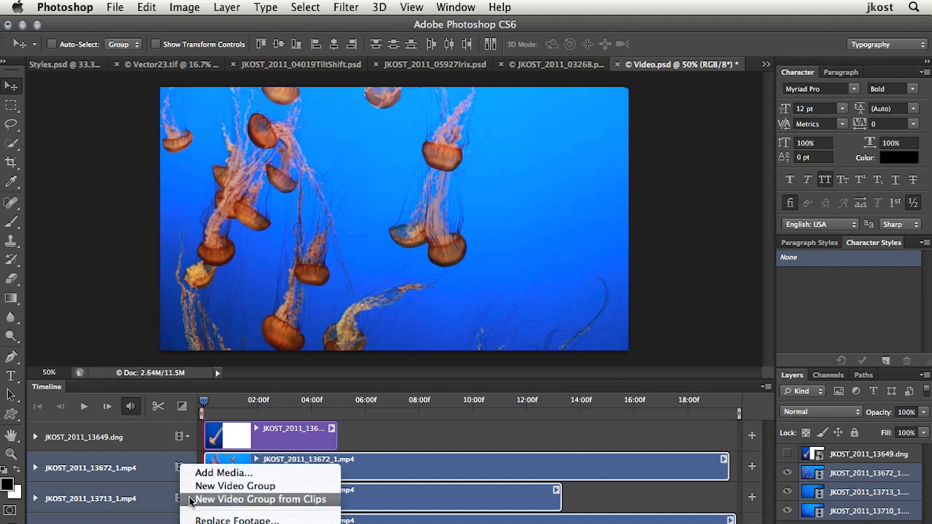
click(260, 499)
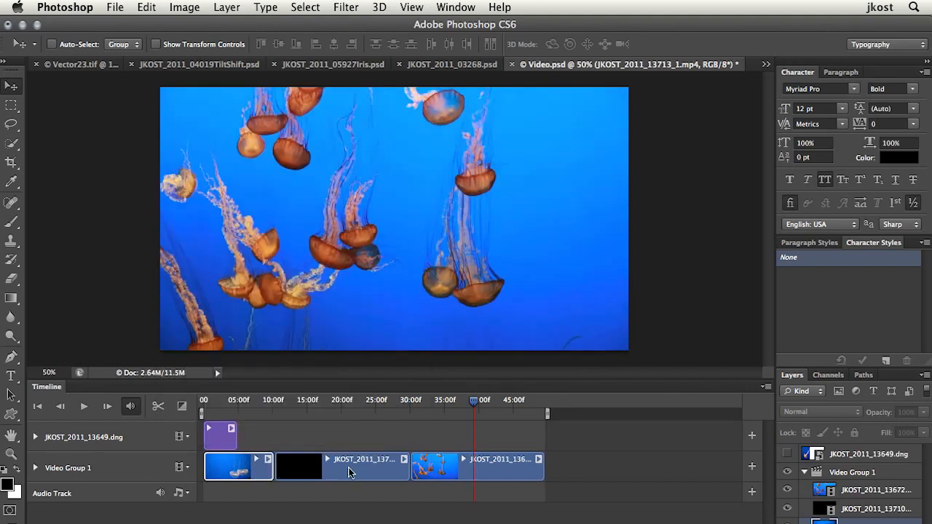
click(473, 460)
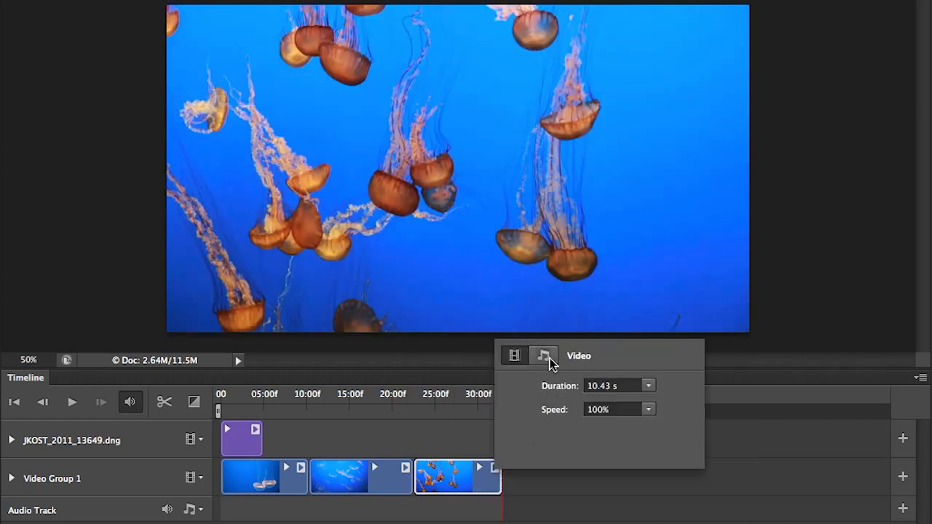
Mute the audio of the last jellyfish clip in its Audio settings
click(543, 355)
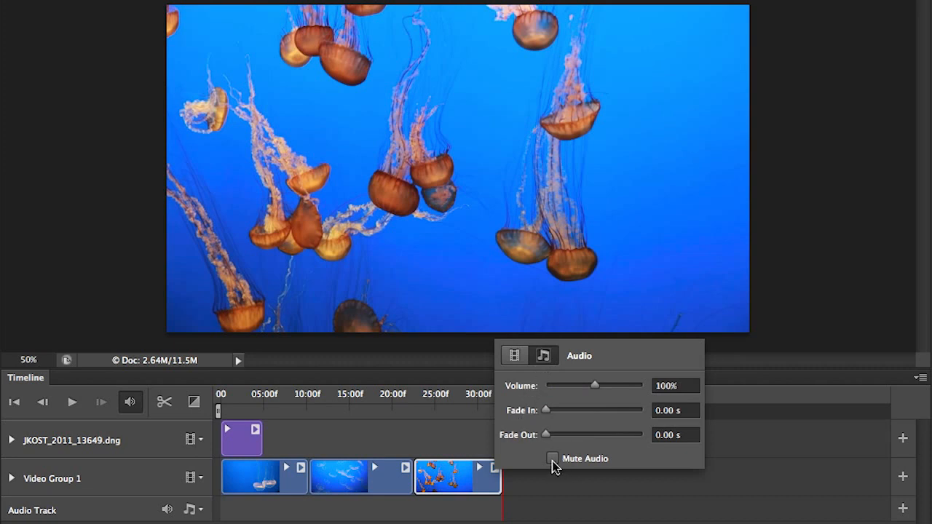
click(551, 459)
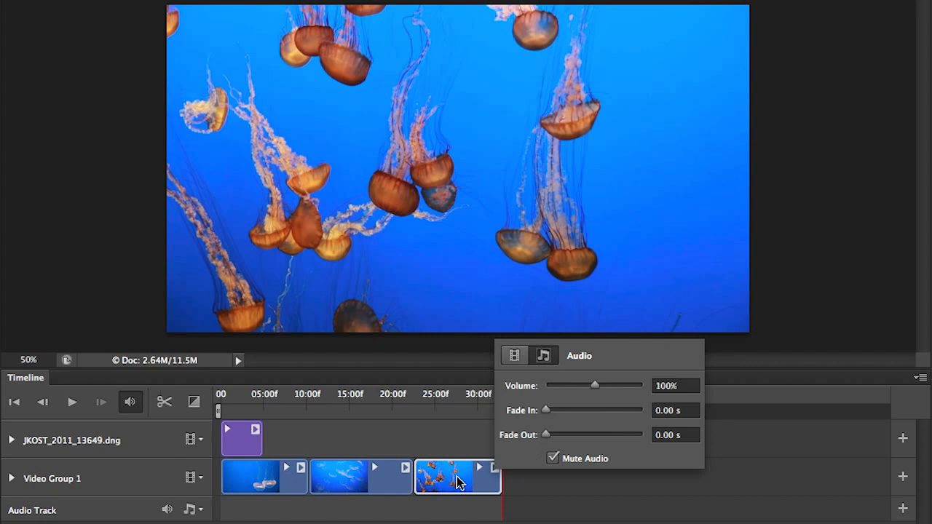
click(553, 459)
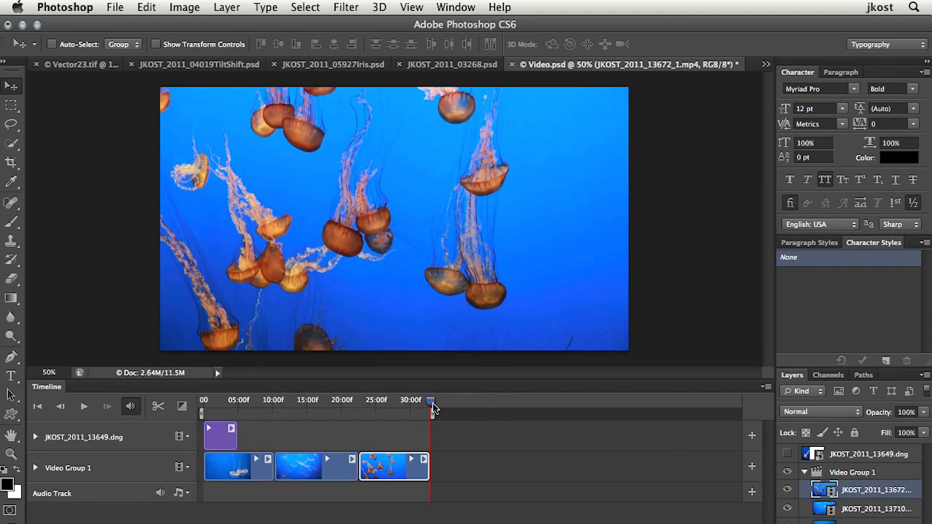
Add a Color Balance adjustment with midtones at Cyan/Red -31 and Yellow/Blue +28
drag(431, 413, 419, 414)
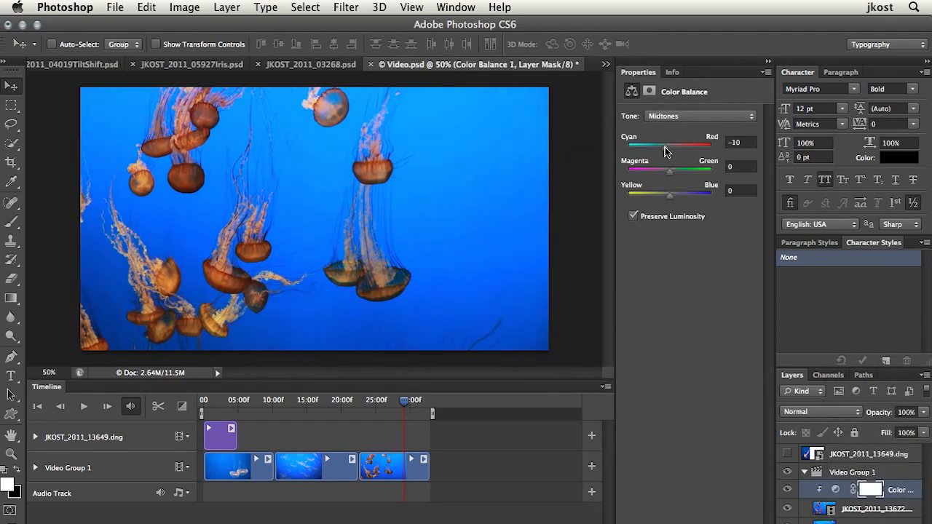
drag(668, 195, 683, 196)
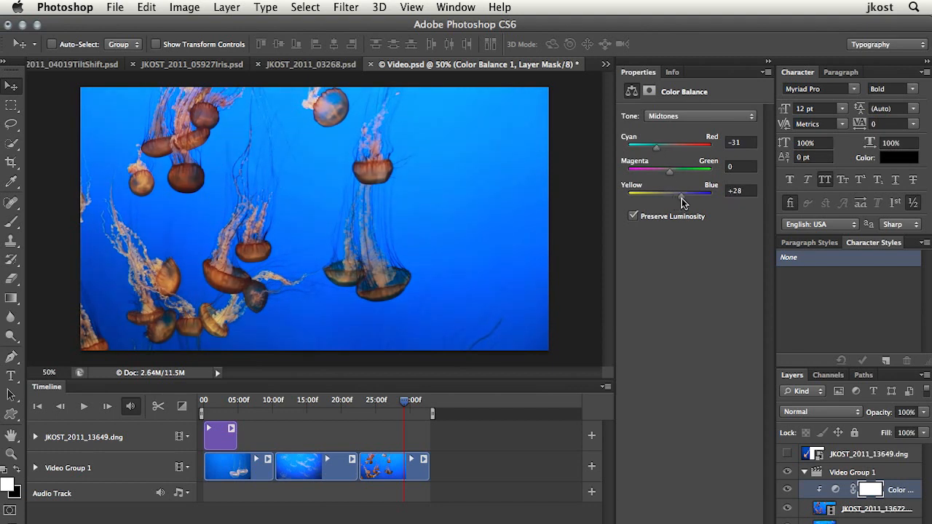
drag(682, 195, 682, 196)
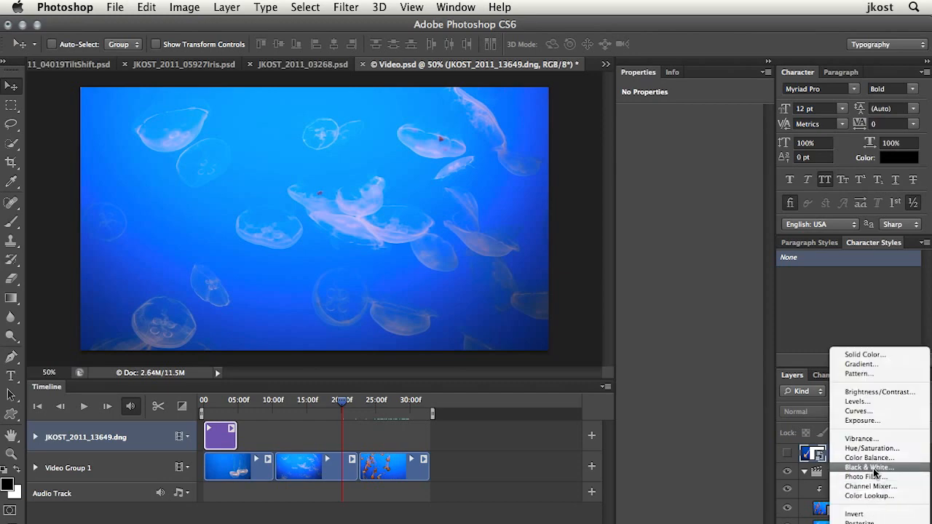
Add a Black & White adjustment track and scrub back to the sequence start
click(858, 466)
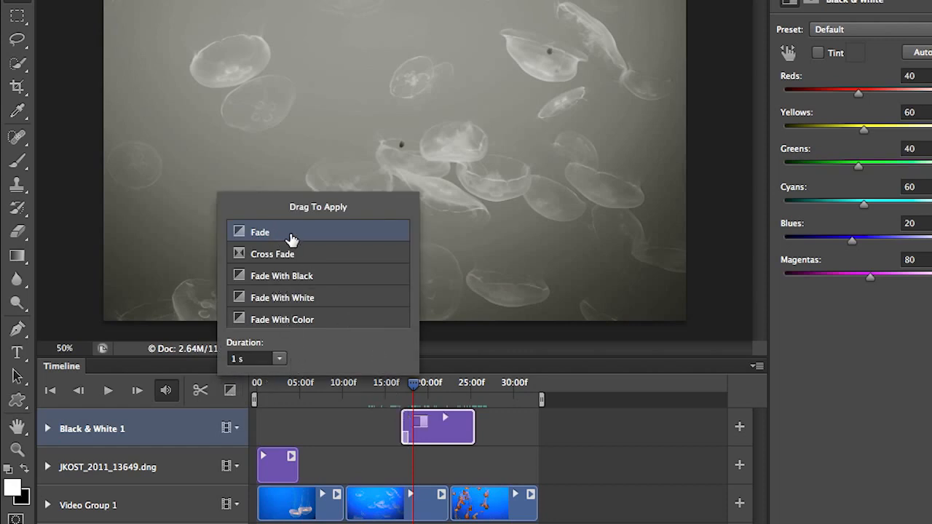
mouse_move(267, 274)
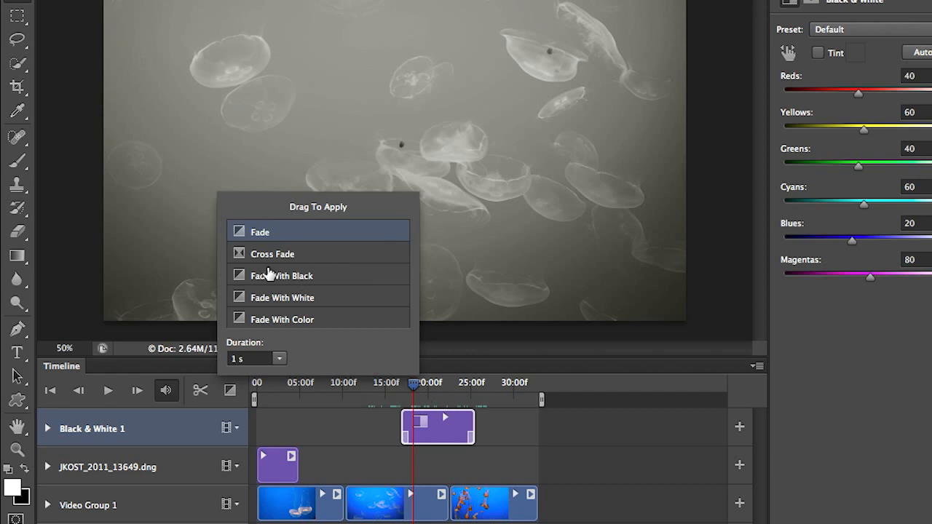
mouse_move(273, 254)
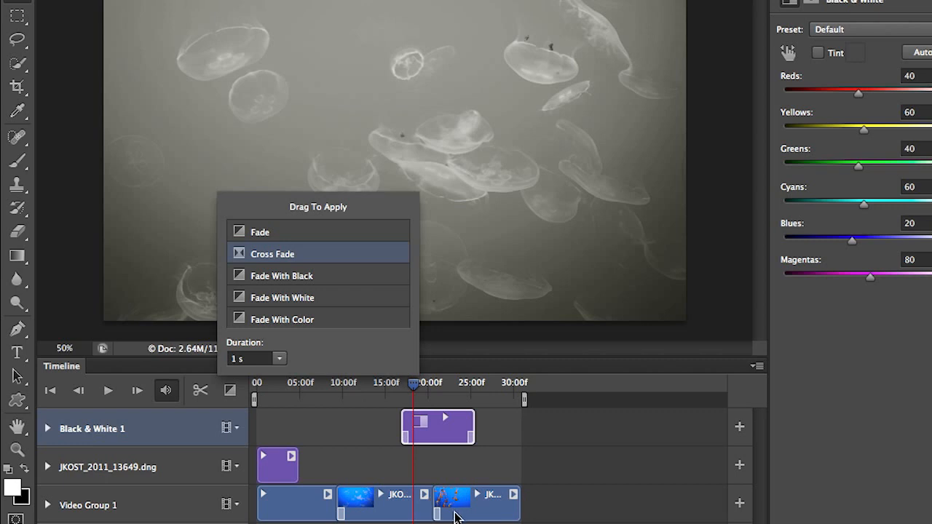
mouse_move(431, 507)
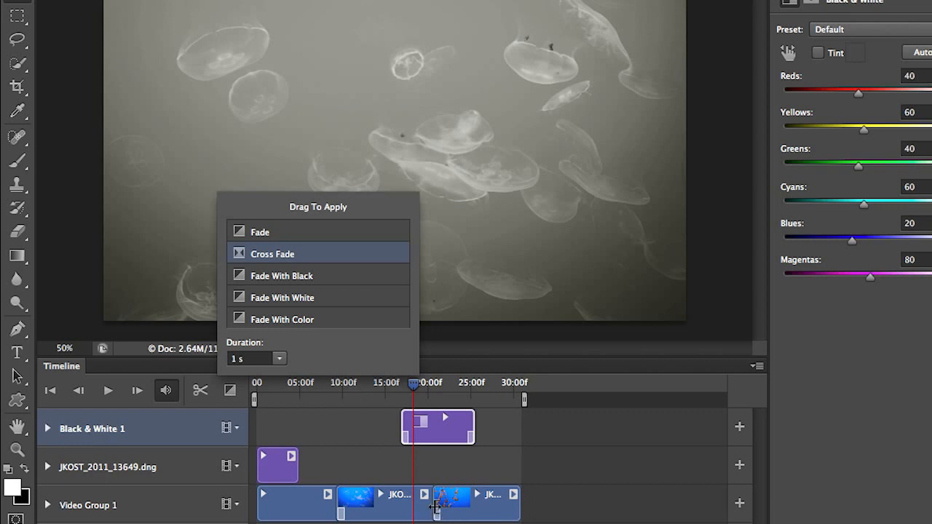
mouse_move(289, 306)
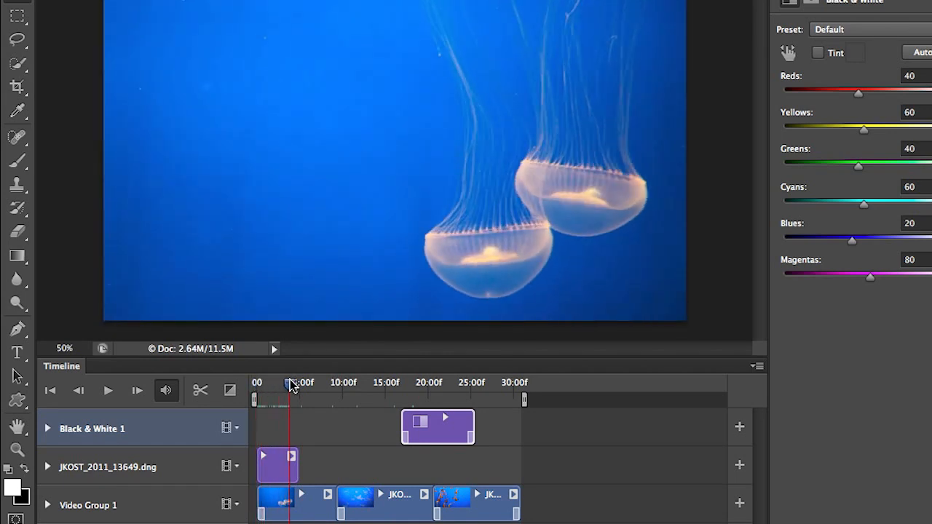
drag(290, 385, 352, 386)
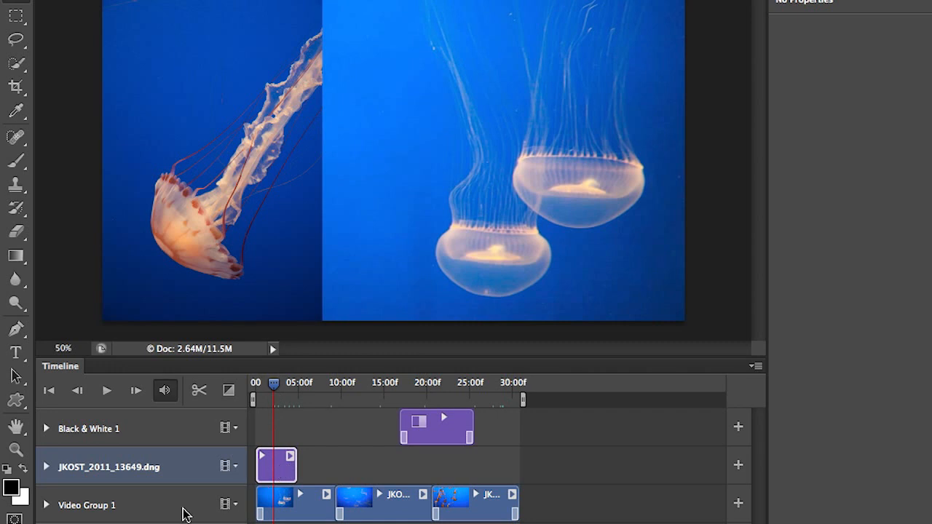
Enable Transform keyframes and shrink and reposition the jellyfish still for a keyframe
click(48, 466)
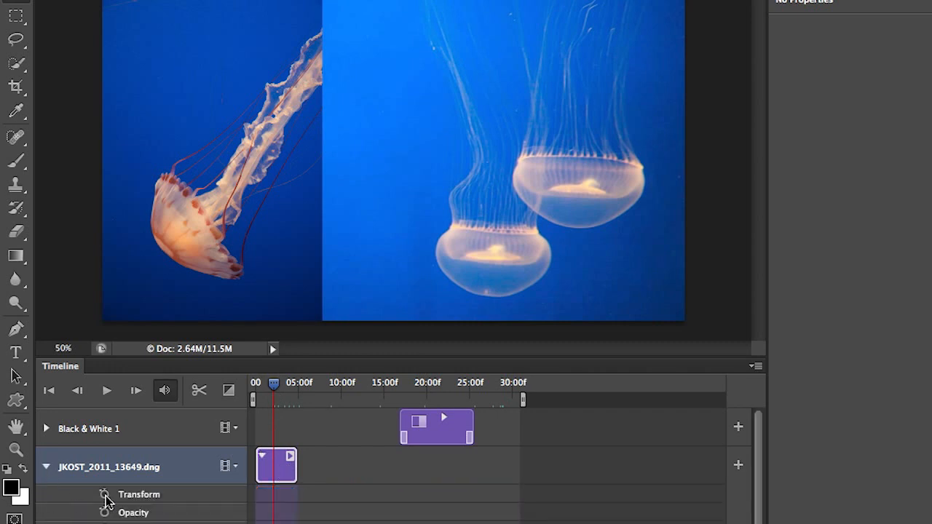
mouse_move(134, 495)
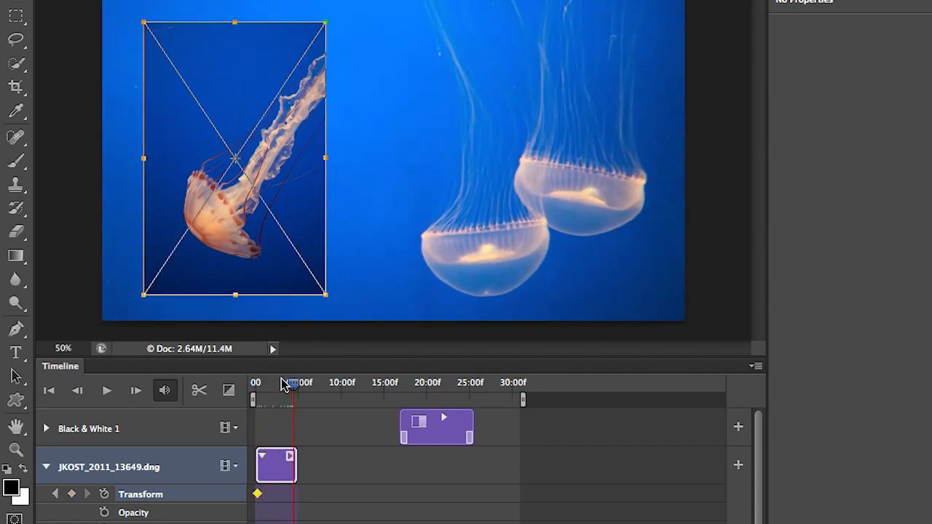
drag(326, 294, 334, 307)
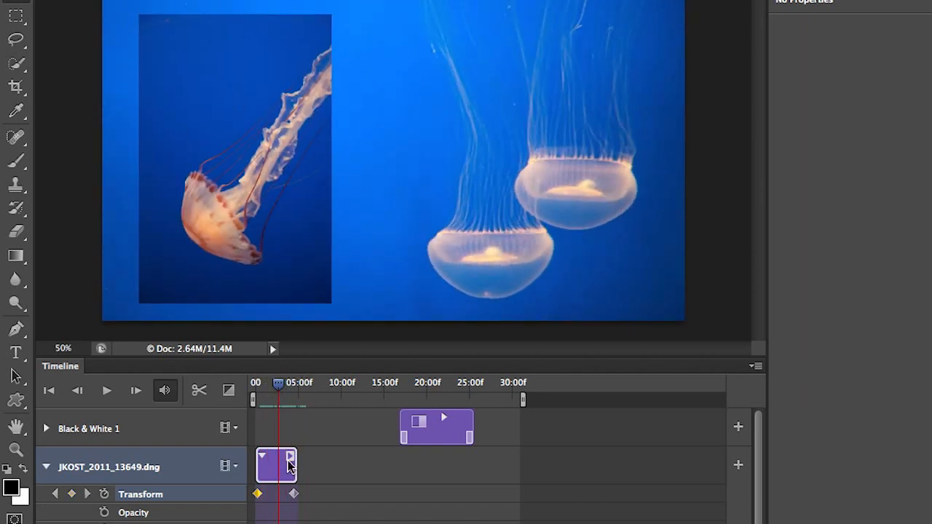
Review the still's Motion settings and keep the custom motion preset
click(288, 461)
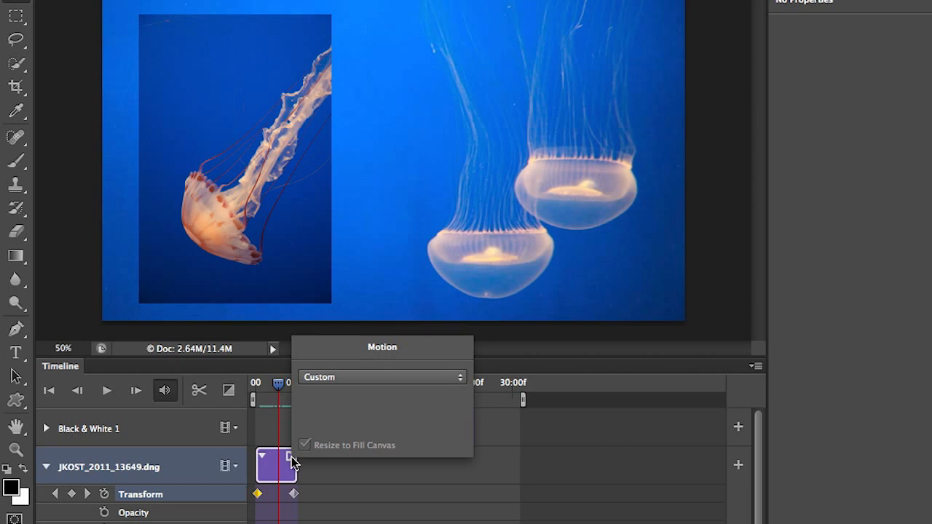
click(382, 377)
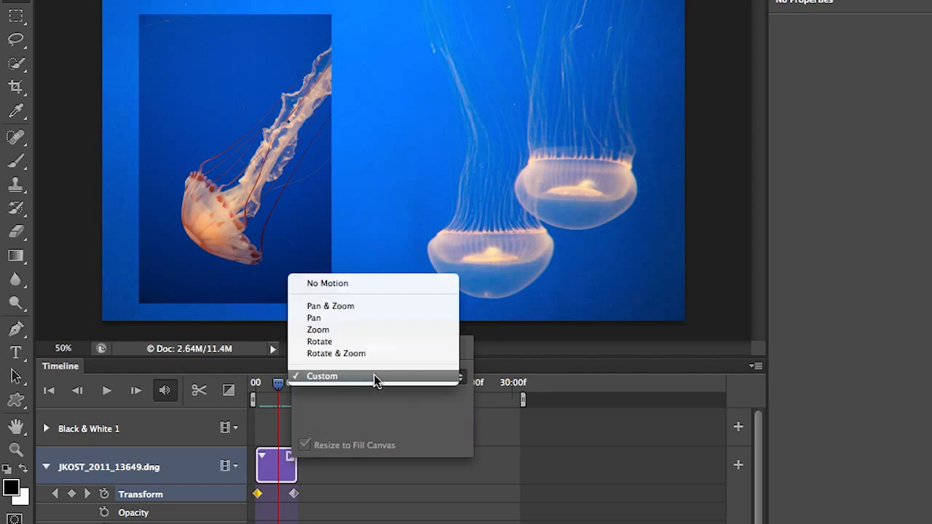
click(322, 376)
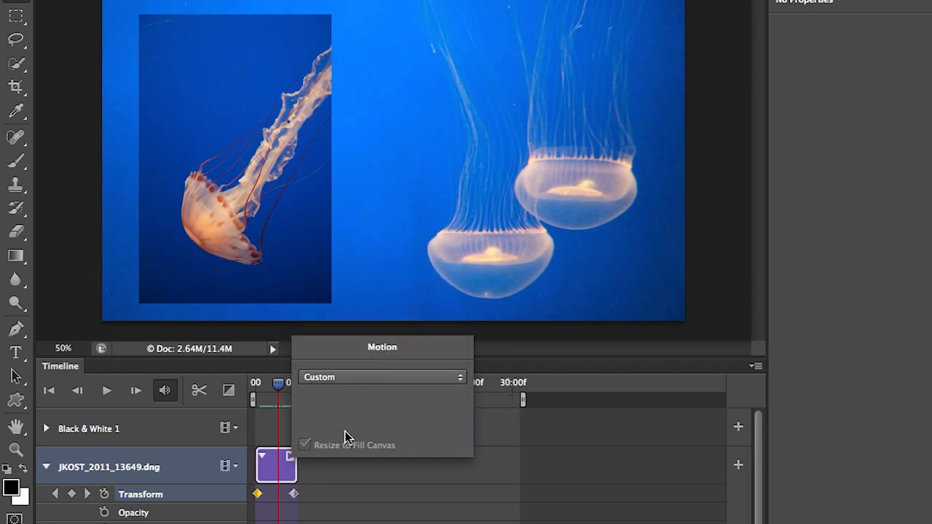
mouse_move(580, 372)
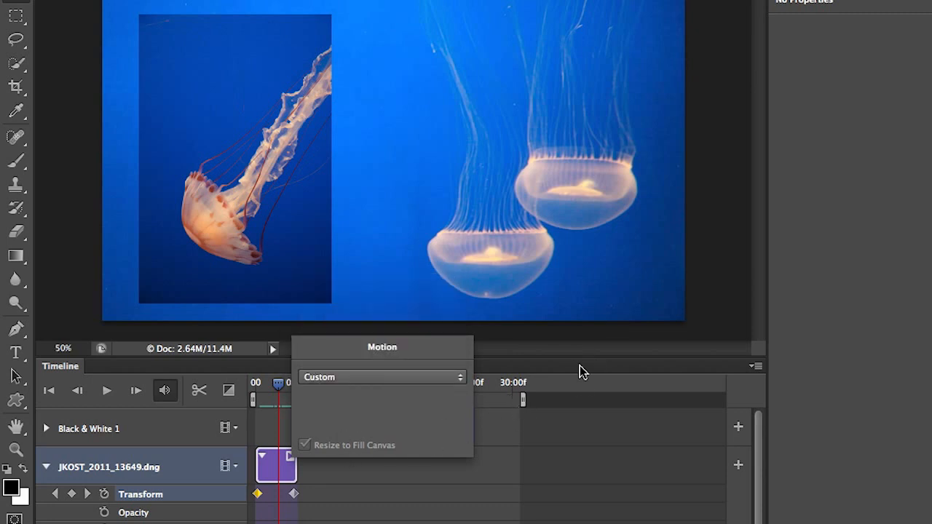